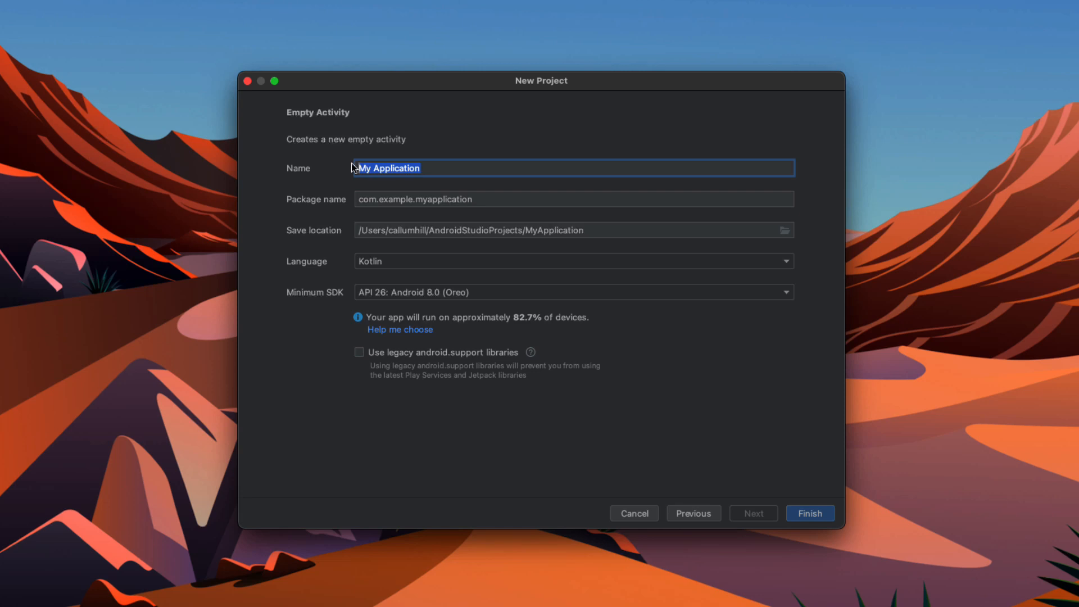
Create the Kotlin Empty Activity project FetchDataFromWebTutorial, then search Spotlight for safari.app
{"action": "type", "text": "FetchDataFromWebTuto"}
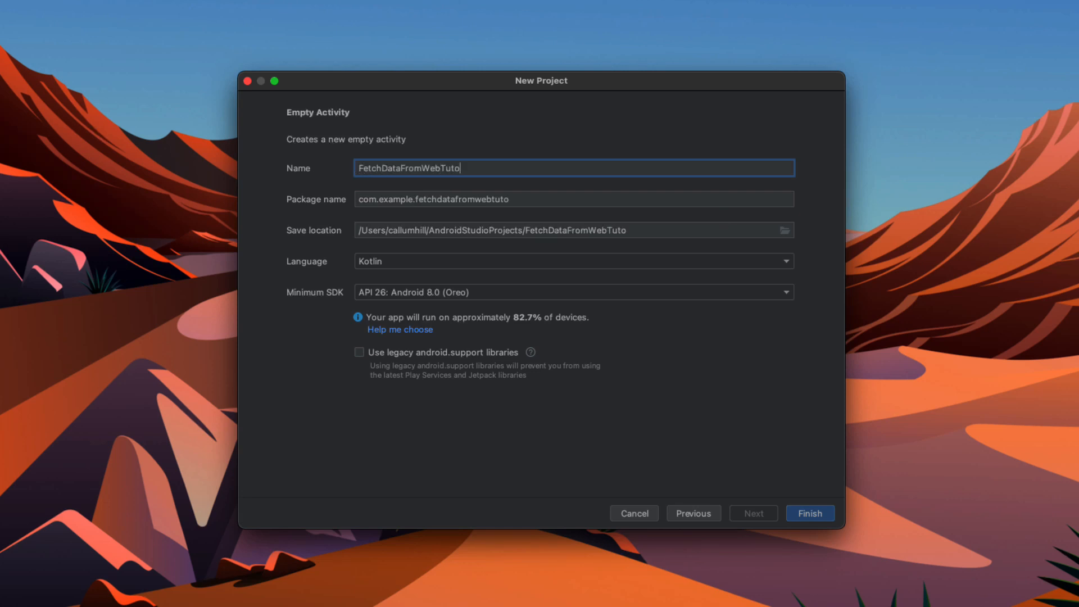
{"action": "left_click", "coordinate": [809, 512]}
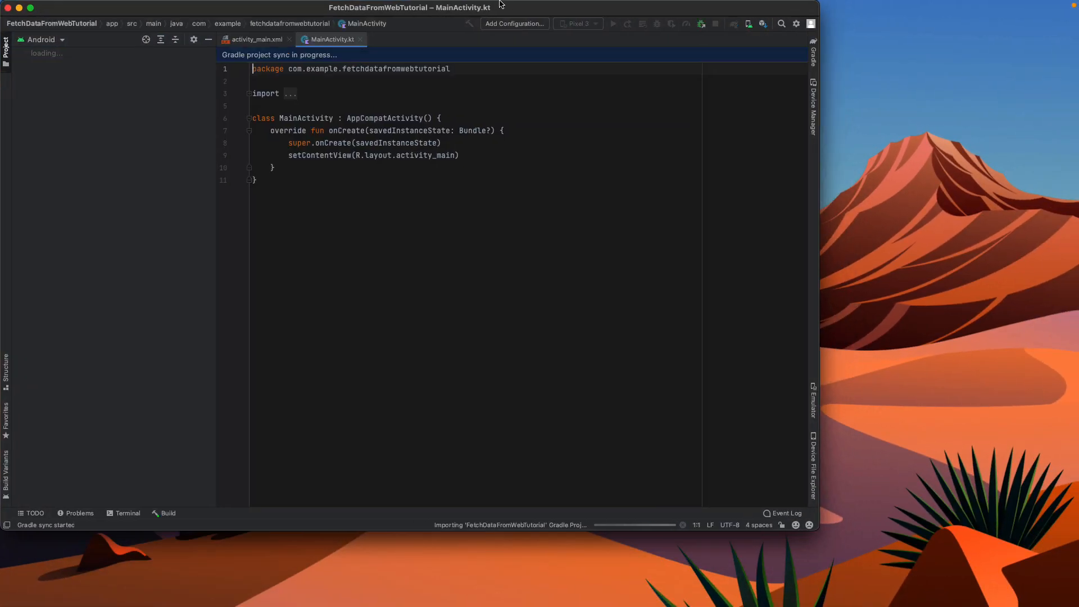
{"action": "type", "text": "safari.app"}
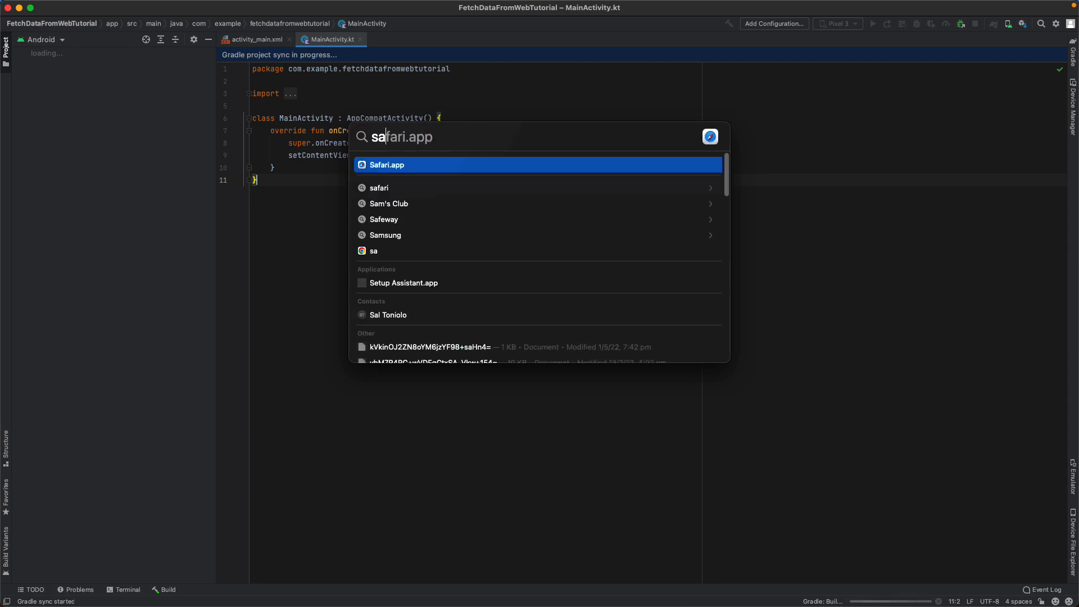
Load open.er-api.com/v6/latest/aud in Safari and open jsonformatter.org from a 'pretty json' search
{"action": "left_click", "coordinate": [385, 165]}
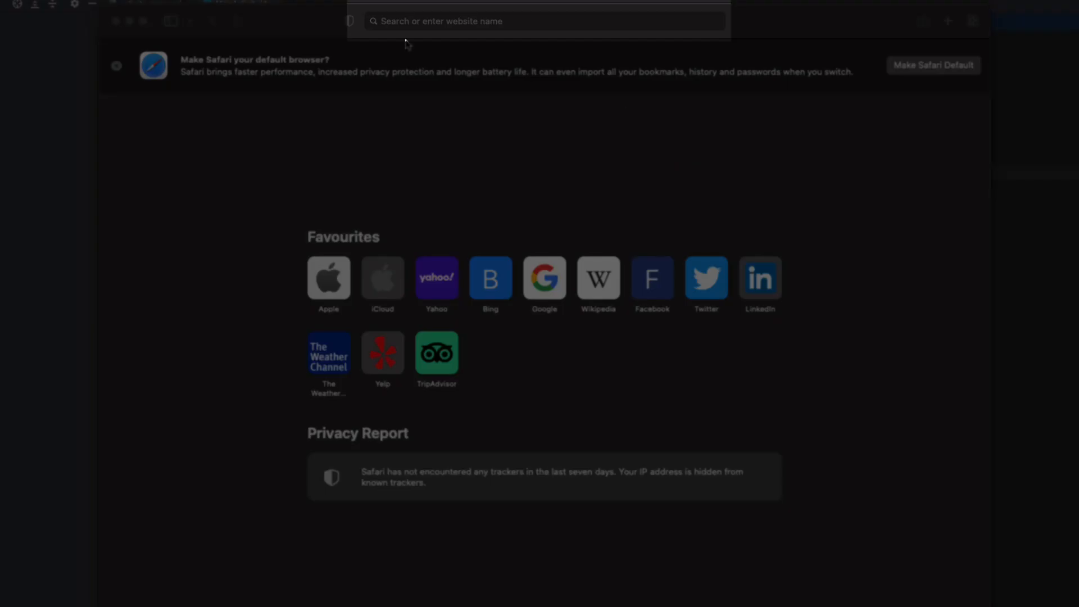
{"action": "type", "text": "https://open.er-api.com/v6/latest/aud"}
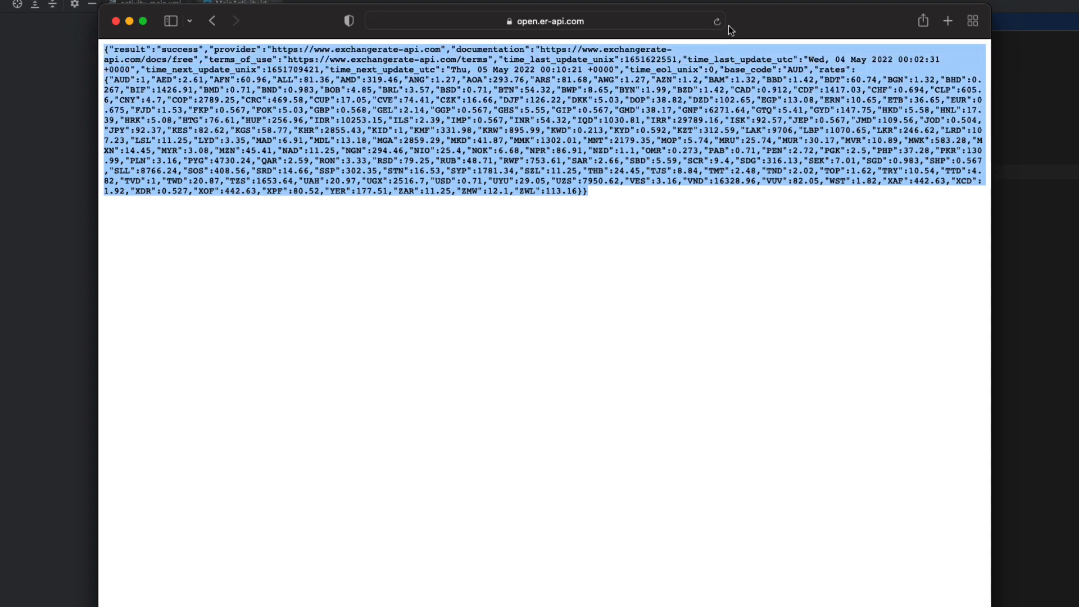
{"action": "type", "text": "pretty jso"}
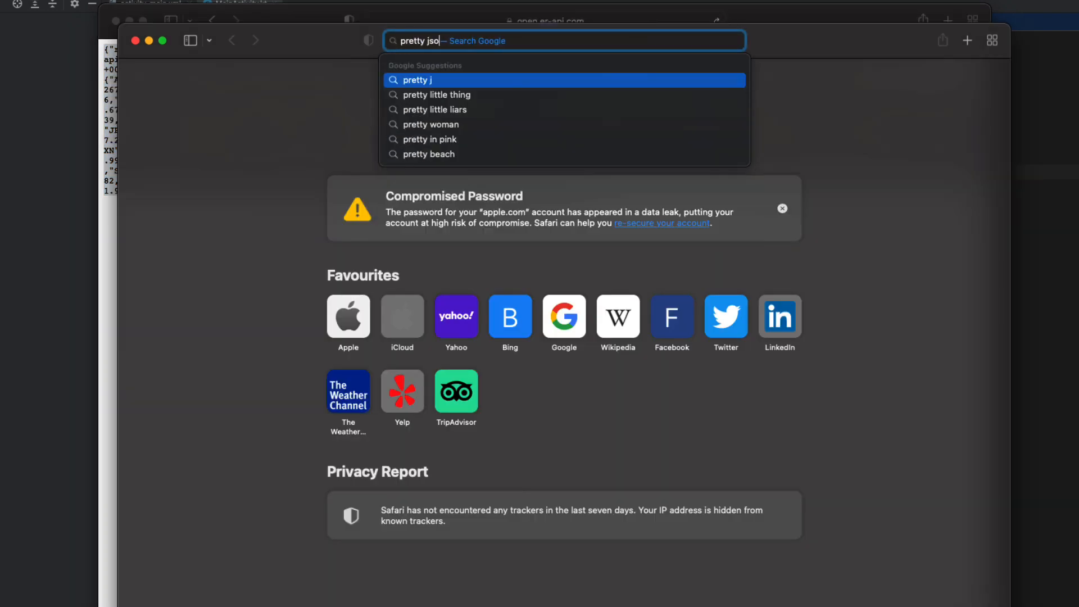
{"action": "key", "text": "Return"}
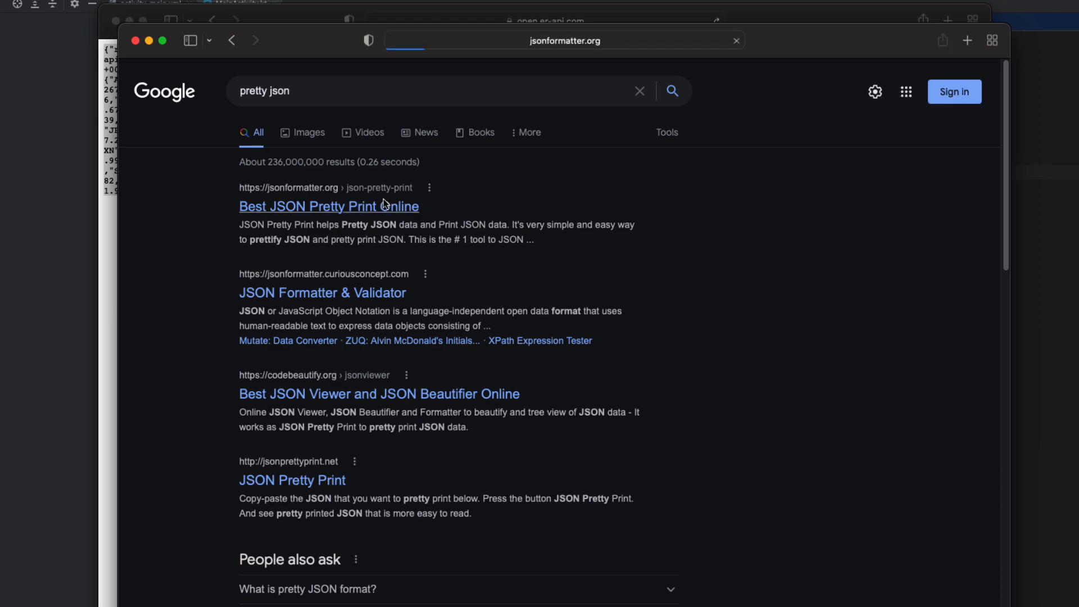
{"action": "left_click", "coordinate": [328, 206]}
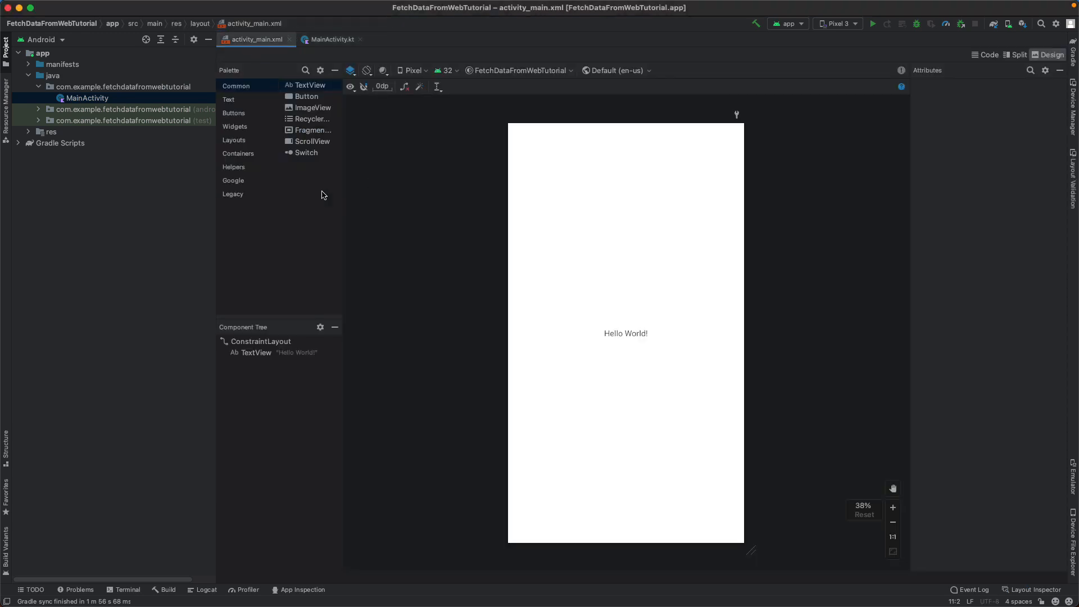
In Split view, make the label black 'Last Updated:' text with a top margin and id lastUpdated
{"action": "left_click", "coordinate": [1014, 54]}
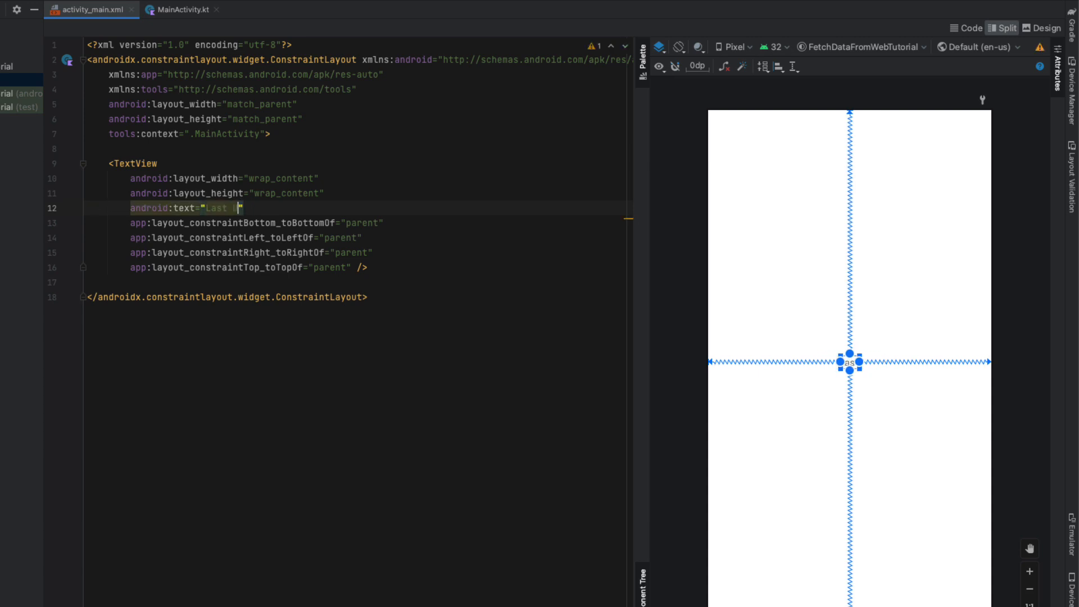
{"action": "type", "text": "Updated:"}
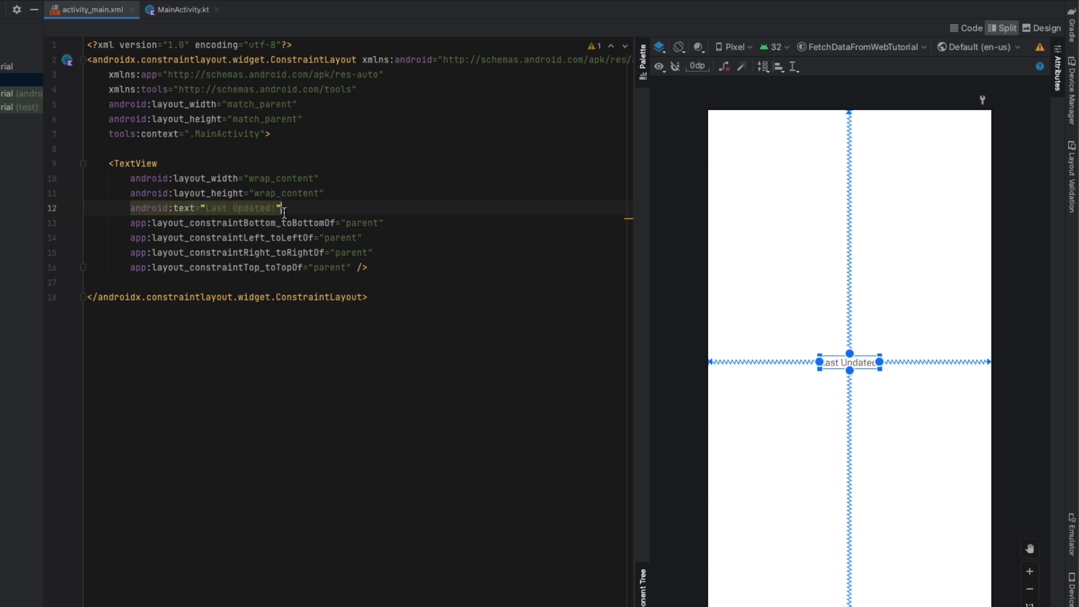
{"action": "type", "text": "android:textColor=\"@color/black\""}
{"action": "type", "text": "android:textSize=\"15sp"}
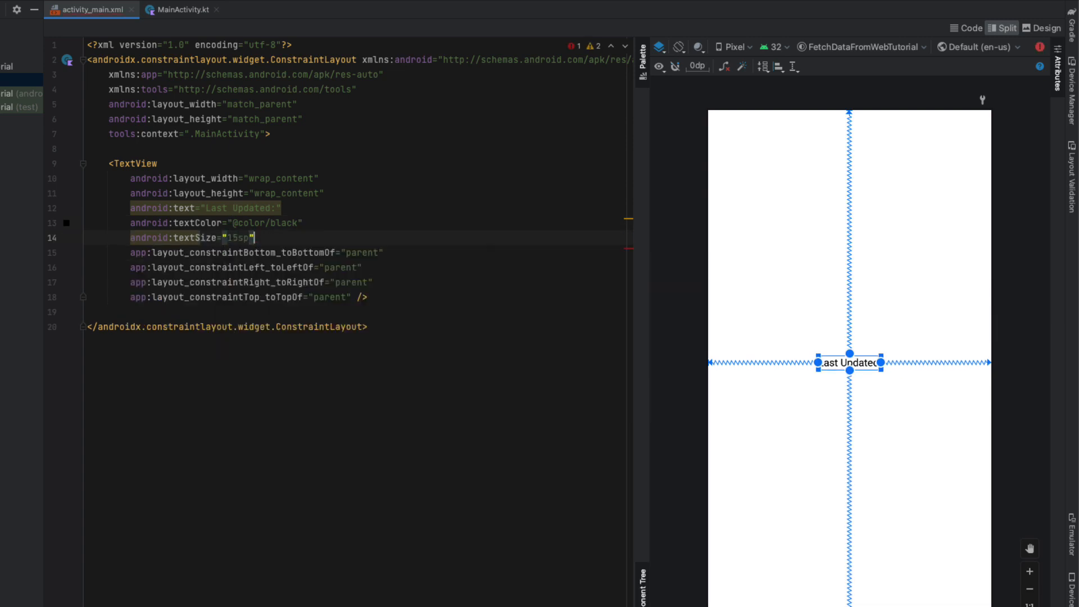
{"action": "type", "text": "marginTop=\"20dp"}
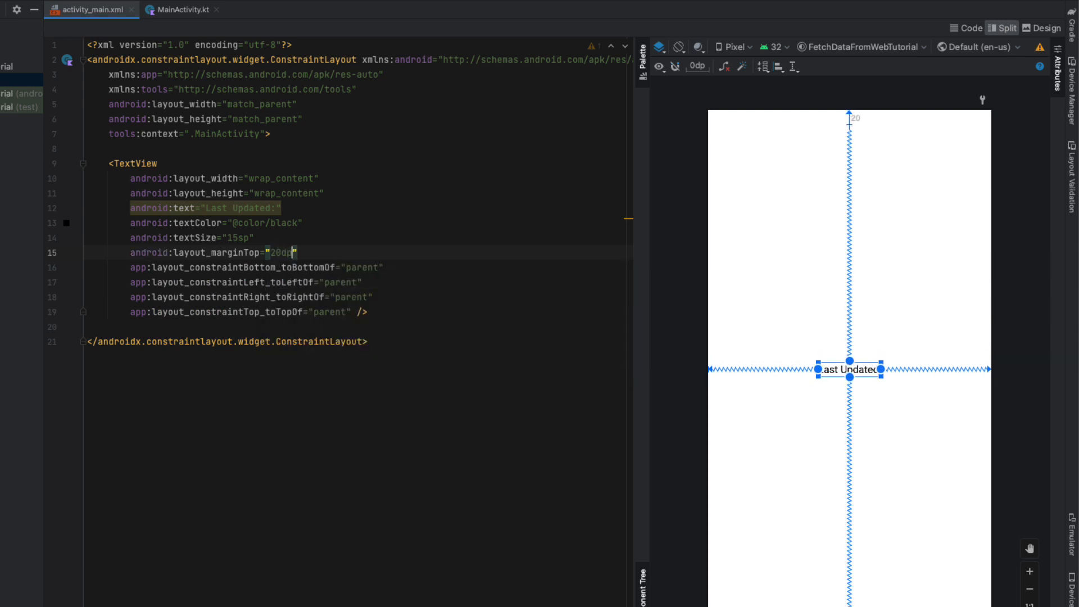
{"action": "type", "text": "android:id=\""}
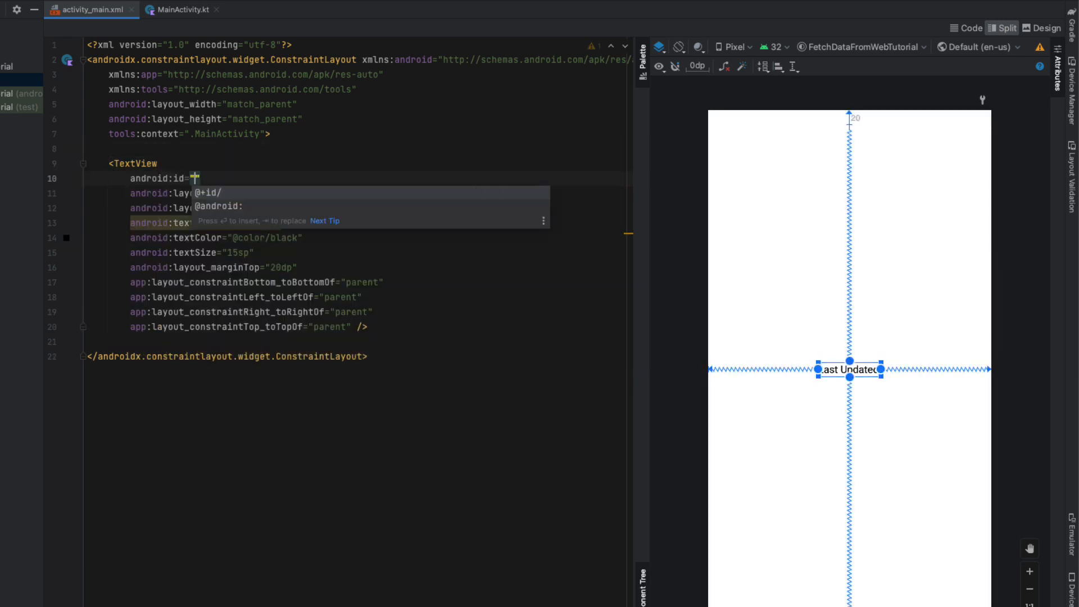
{"action": "type", "text": "lastUpdated"}
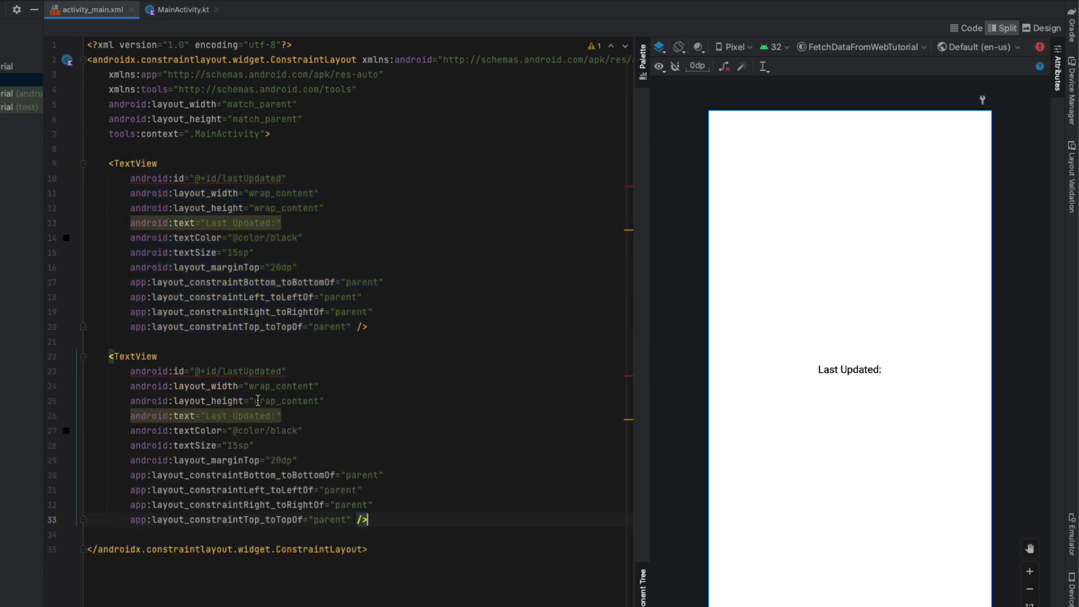
Duplicate the label as a baseCurrency TextView reading 'AUD: 1.00'
{"action": "type", "text": "base"}
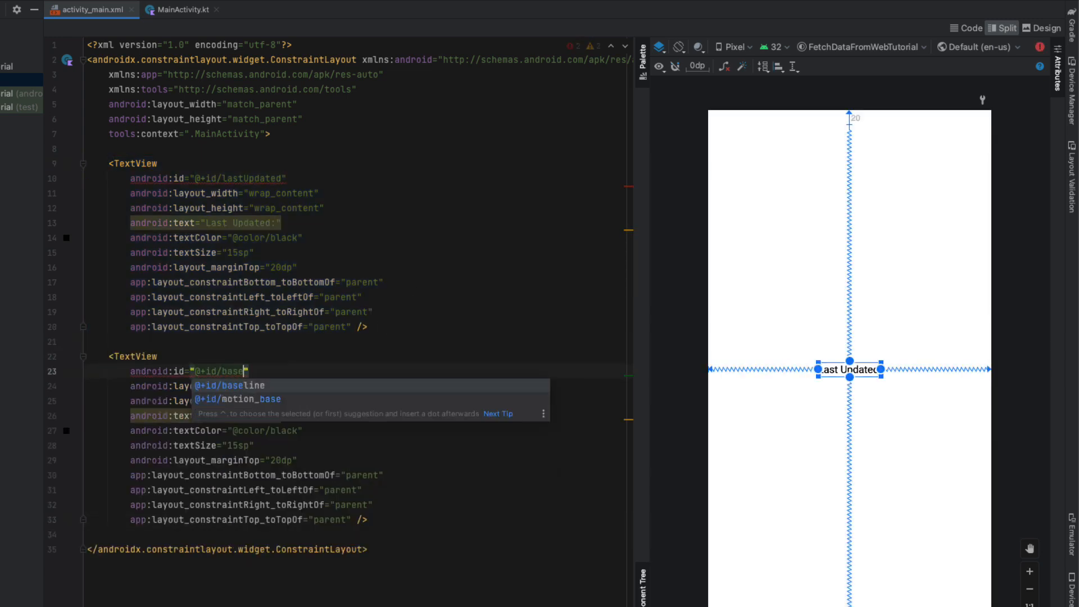
{"action": "type", "text": "Currency"}
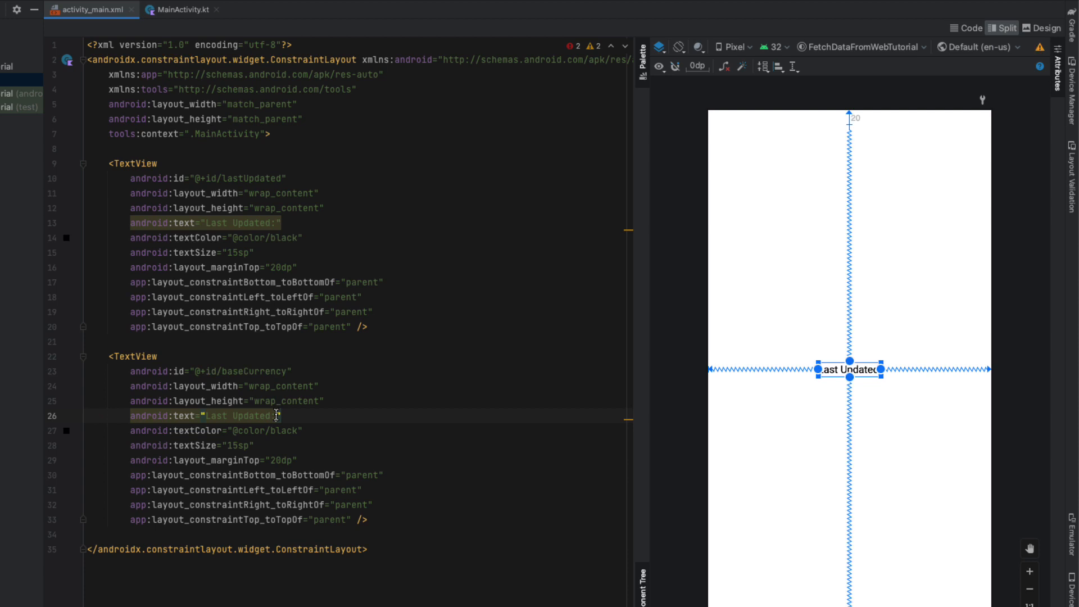
{"action": "type", "text": "AUD:"}
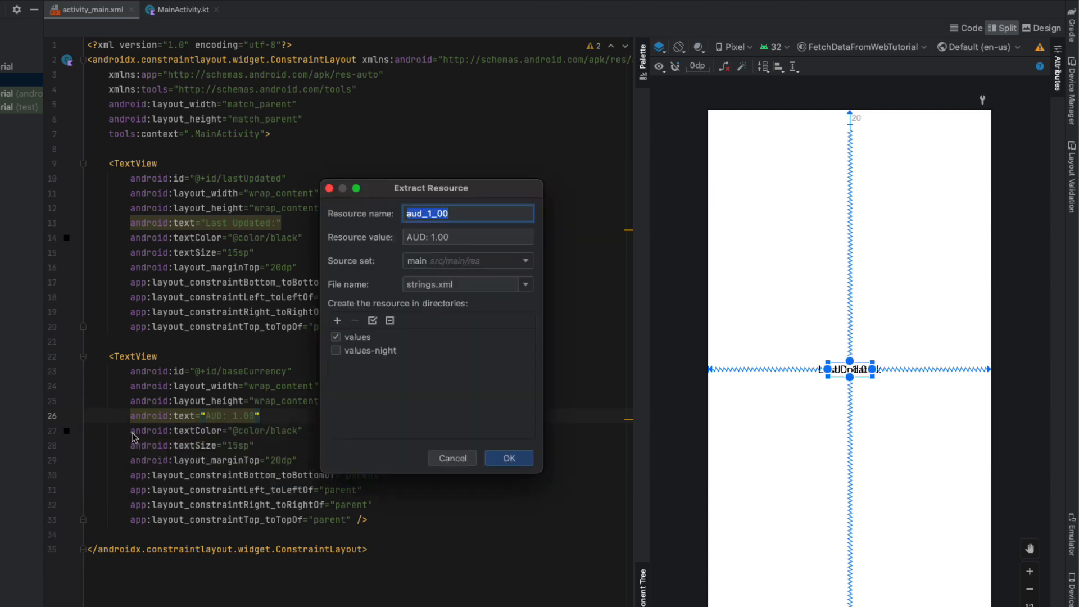
Extract the 'AUD: 1.00' text into the string resource base_currency
{"action": "type", "text": "base_currency"}
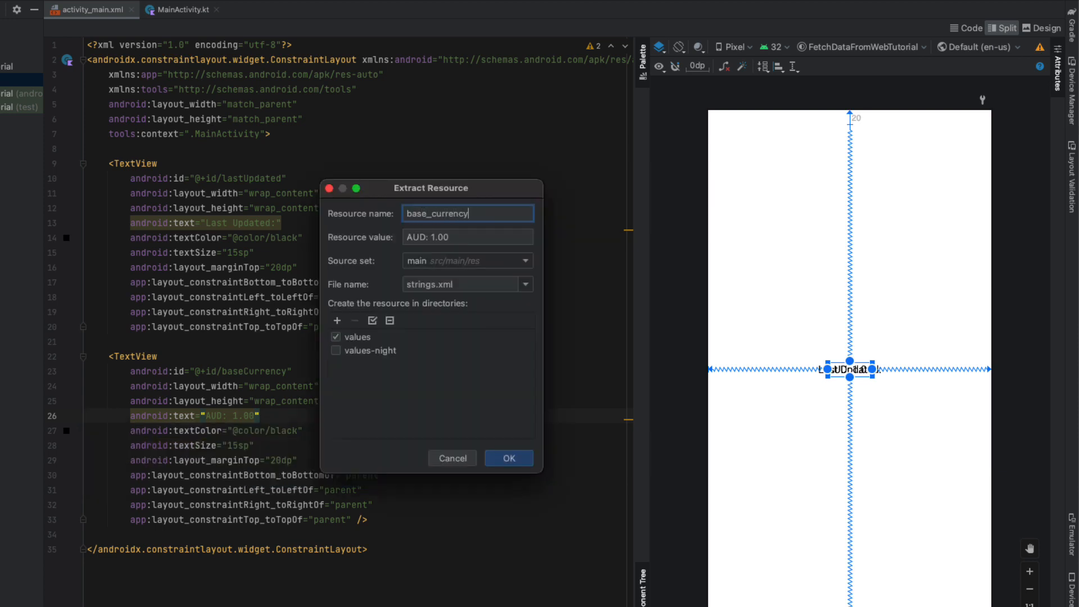
{"action": "left_click", "coordinate": [508, 457]}
{"action": "type", "text": "20"}
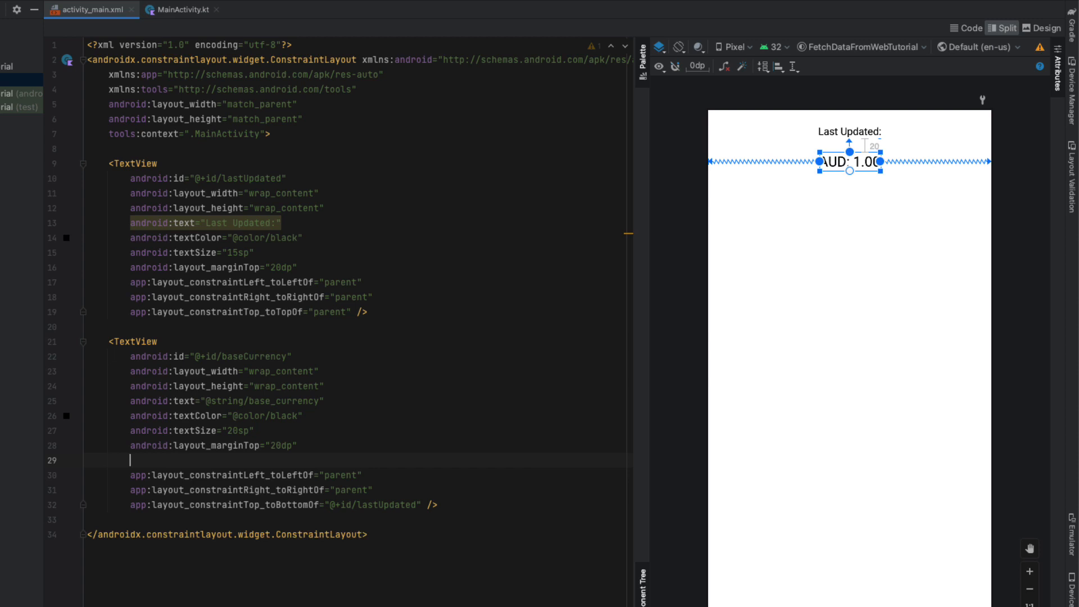
{"action": "type", "text": "android:textStyle=\"bold\""}
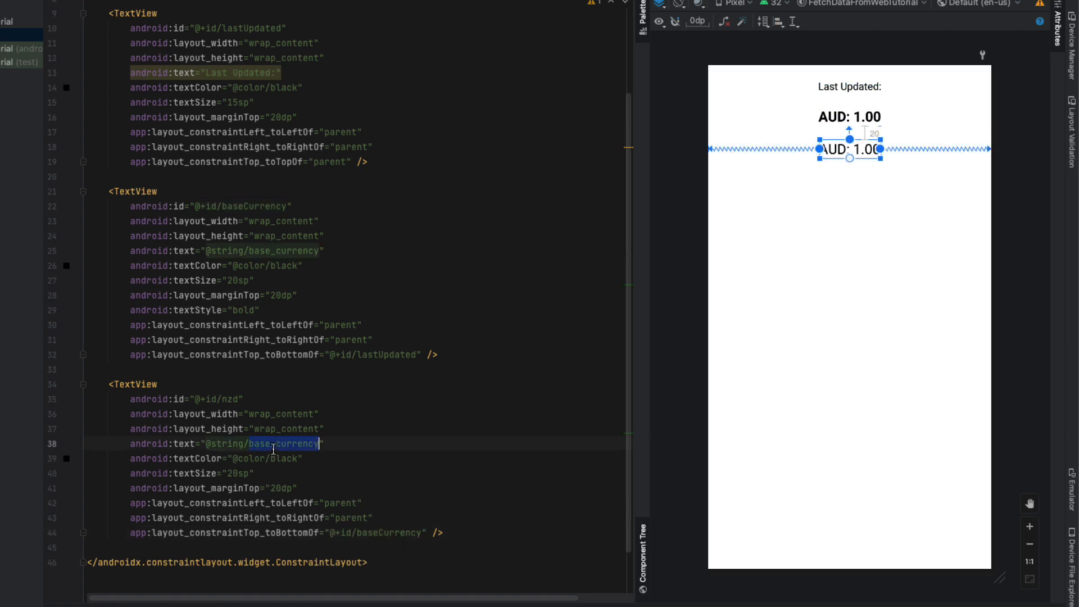
{"action": "type", "text": "NZD: \""}
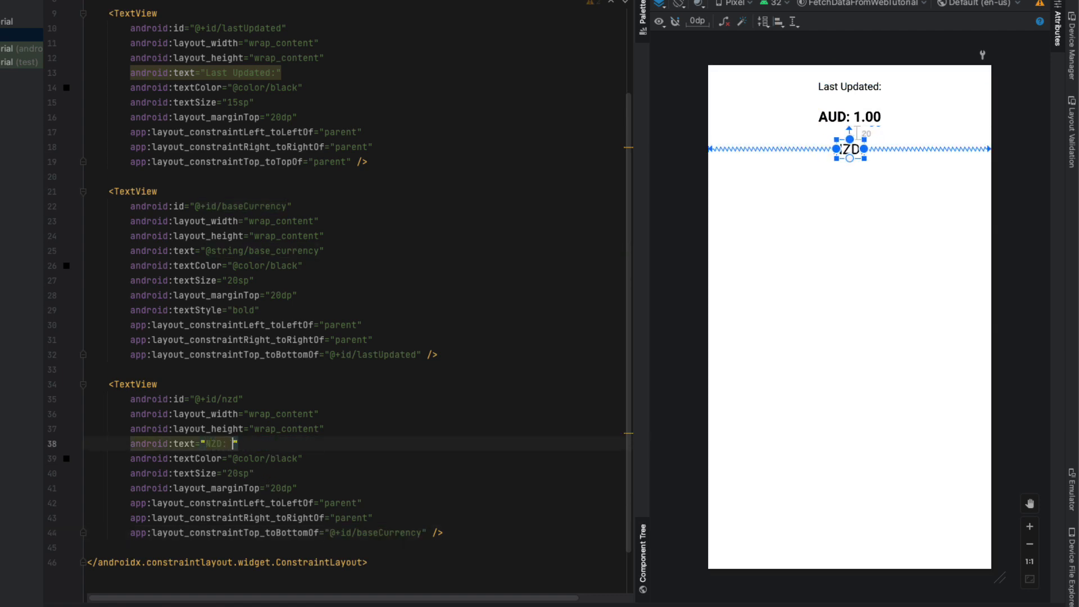
{"action": "type", "text": "@string/nzd"}
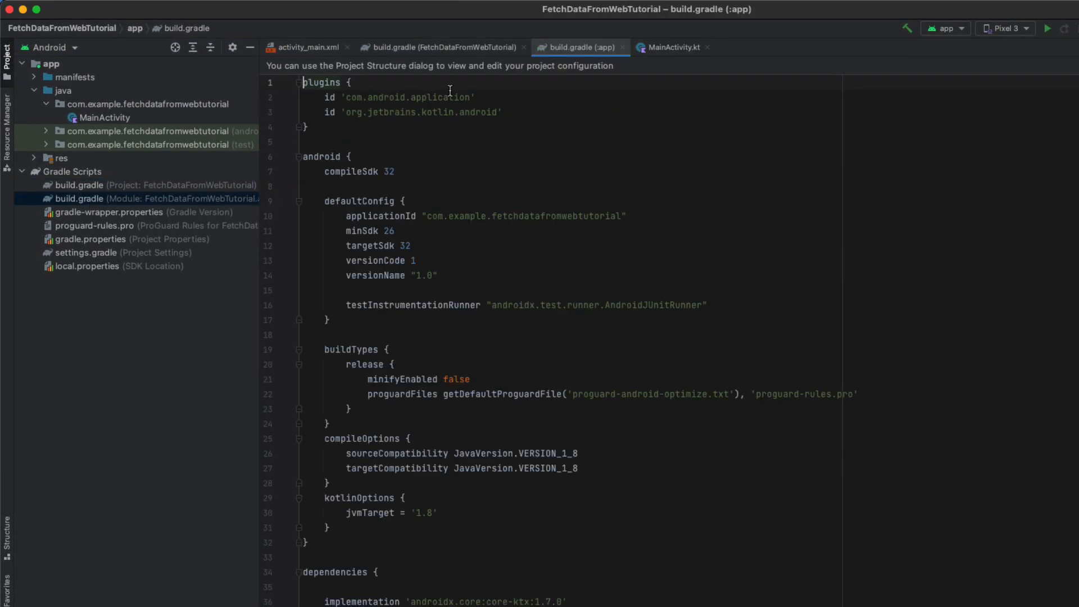
Add buildFeatures { viewBinding = true } to build.gradle (:app), then open MainActivity.kt
{"action": "type", "text": "buildFeatures{"}
{"action": "type", "text": "viewBinding = true"}
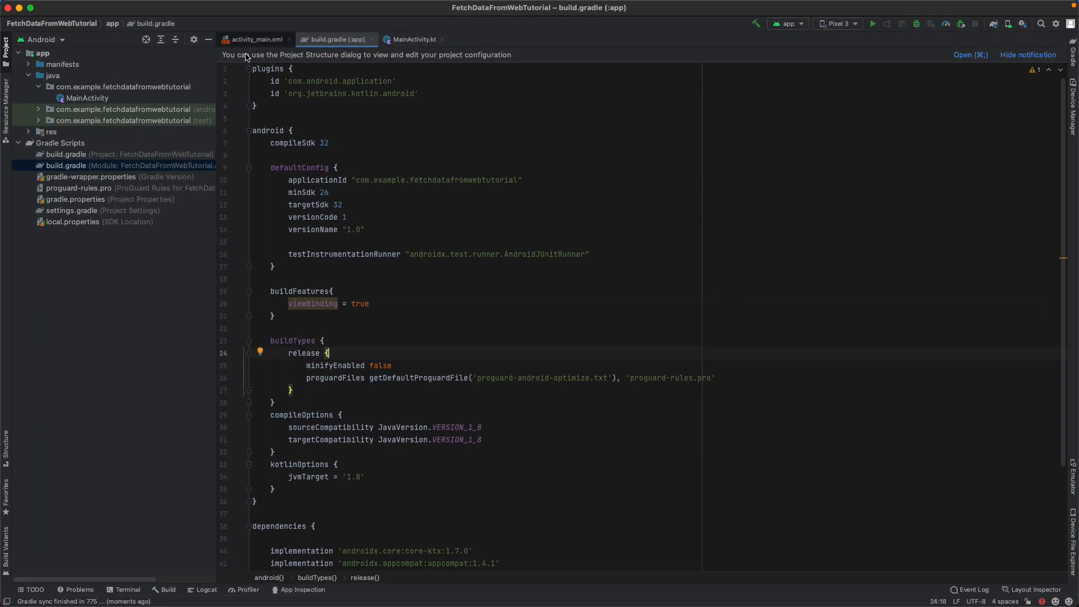
{"action": "left_click", "coordinate": [290, 39]}
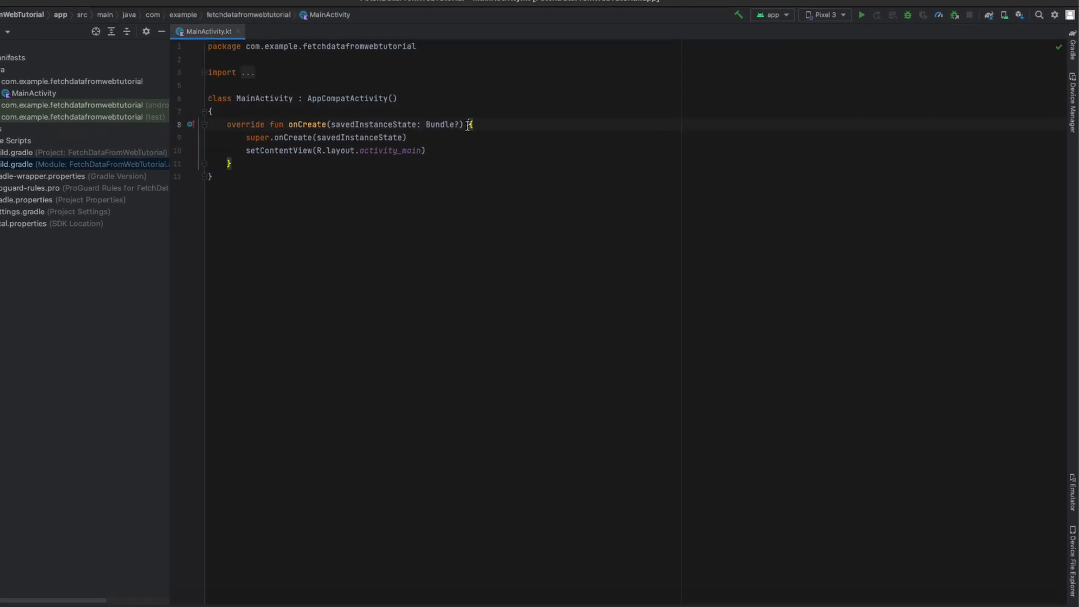
Declare lateinit binding: ActivityMainBinding, set its root as content view, and begin fetchCurrencyData
{"action": "type", "text": "private lateinit var"}
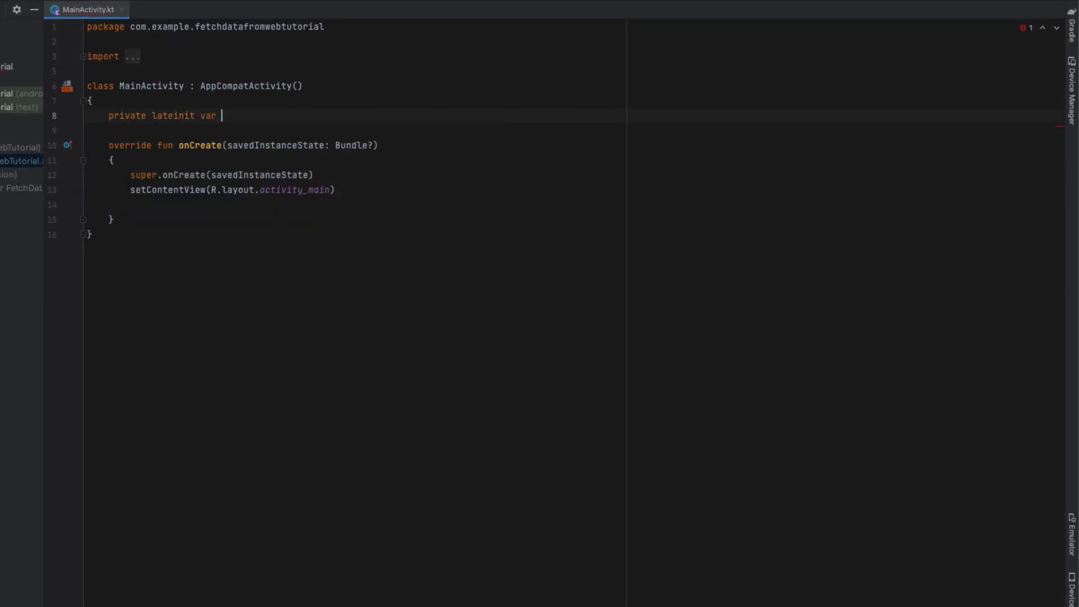
{"action": "type", "text": "binding: ActivityMainBinding"}
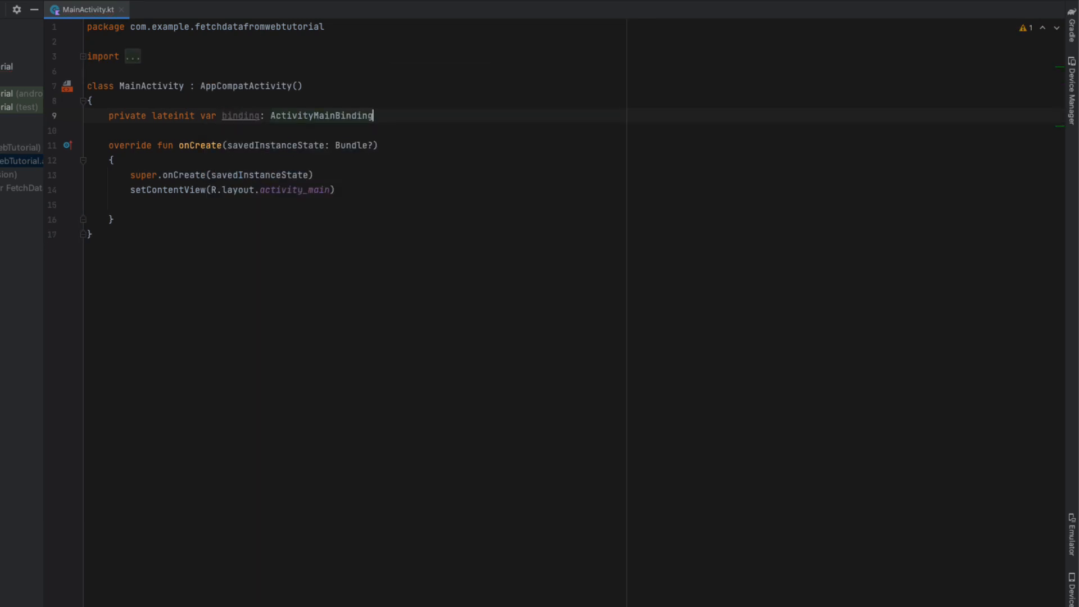
{"action": "type", "text": "binding)"}
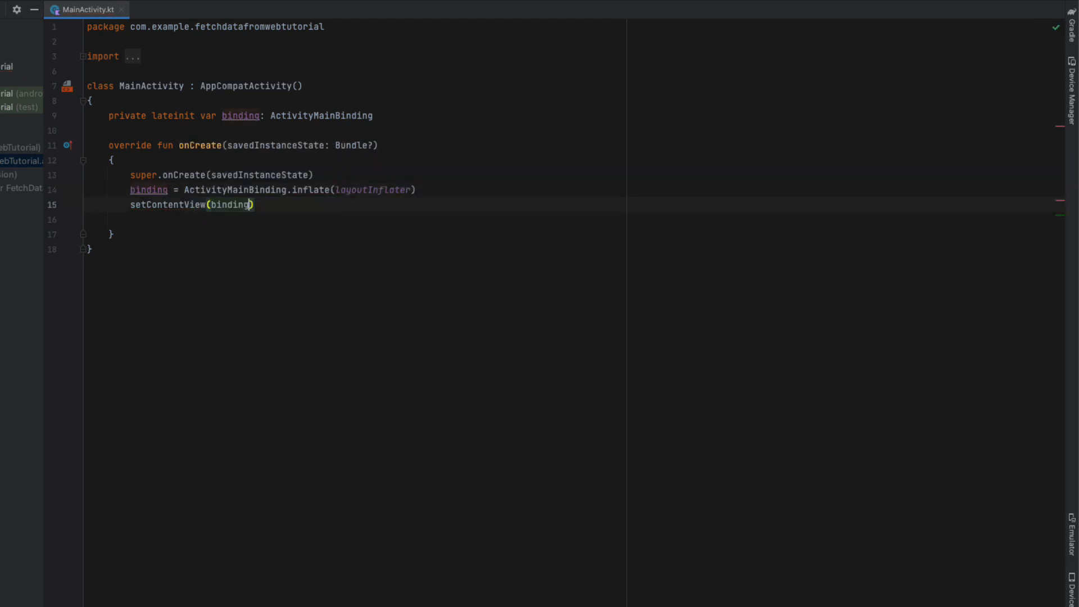
{"action": "type", "text": "pr"}
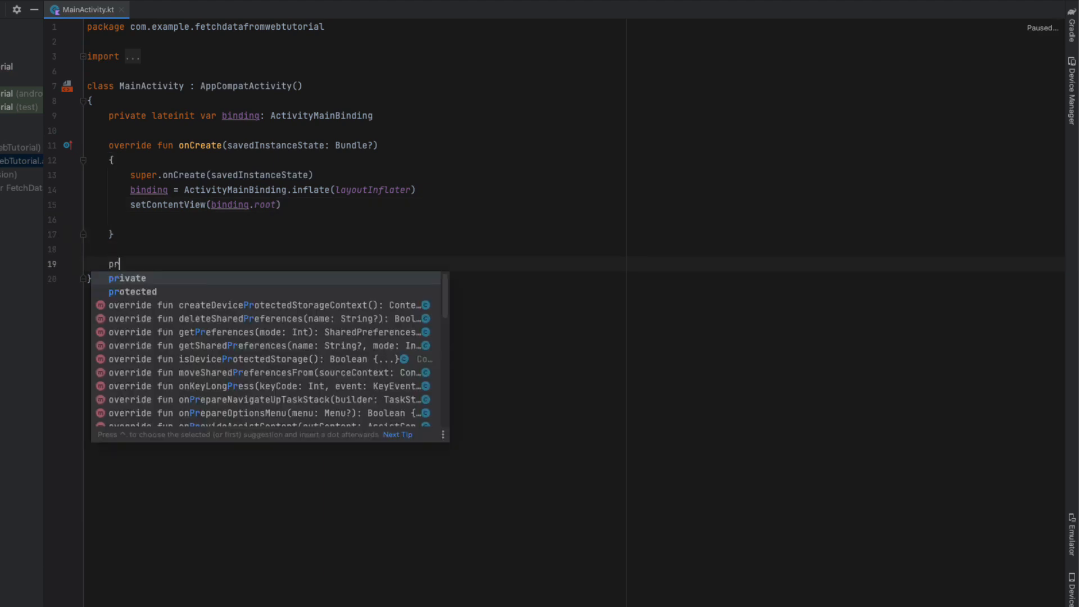
{"action": "type", "text": "ivate fun fetchCurrenc"}
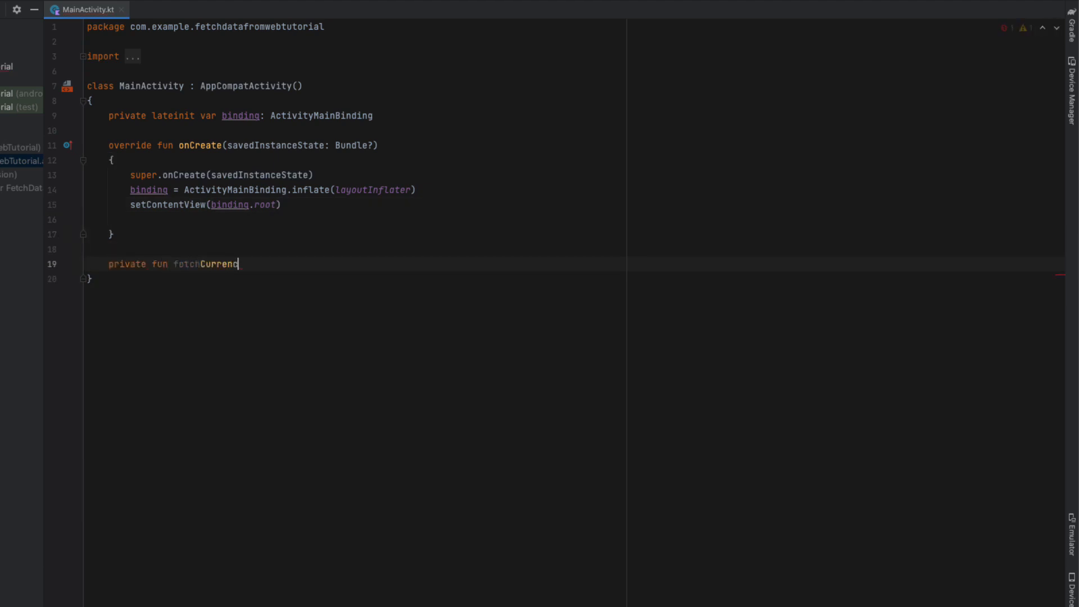
Make fetchCurrencyData return a Thread creating a java.net URL and an HttpsURLConnection
{"action": "type", "text": "yData(): Thread"}
{"action": "type", "text": "return Thread"}
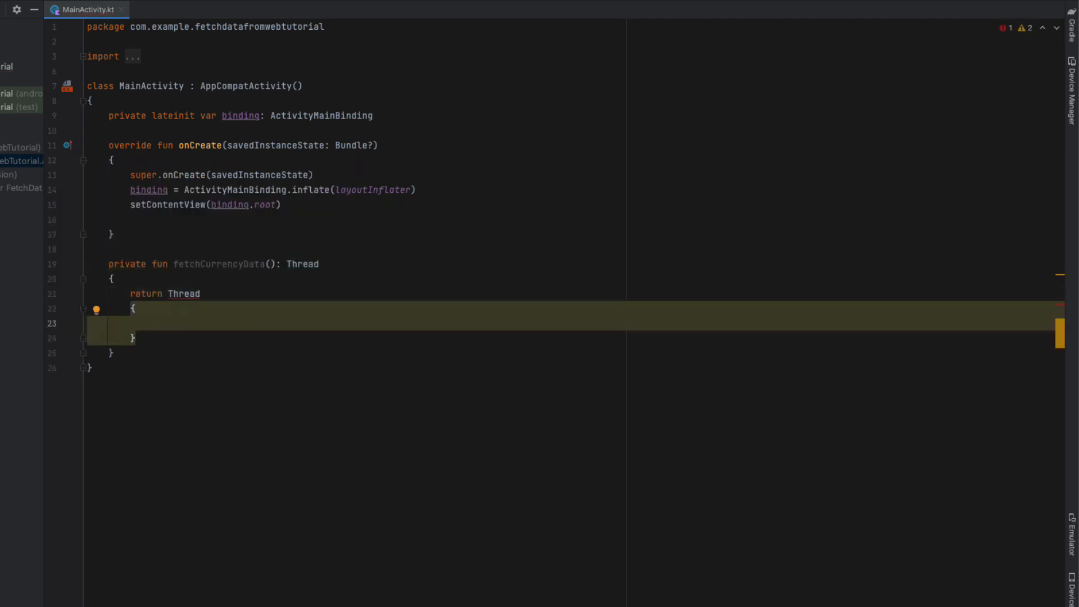
{"action": "type", "text": "val url ="}
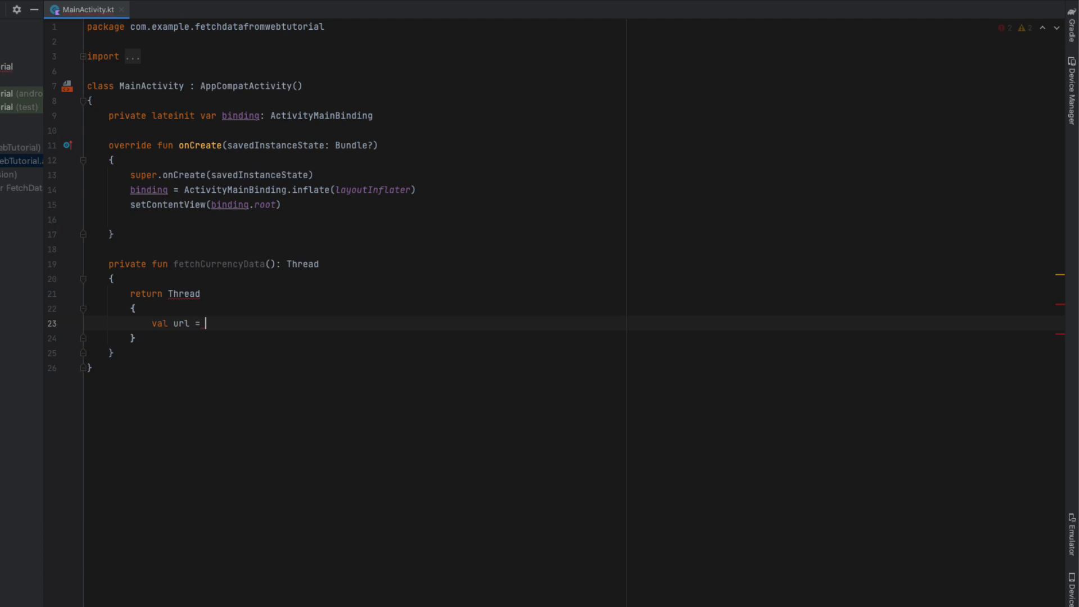
{"action": "type", "text": "URL"}
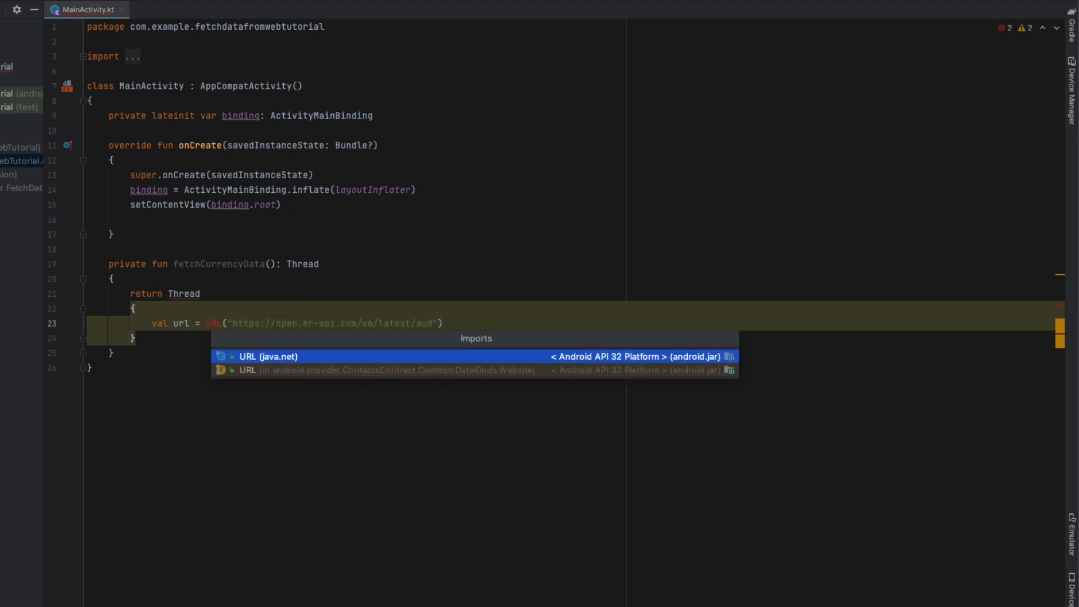
{"action": "left_click", "coordinate": [269, 356]}
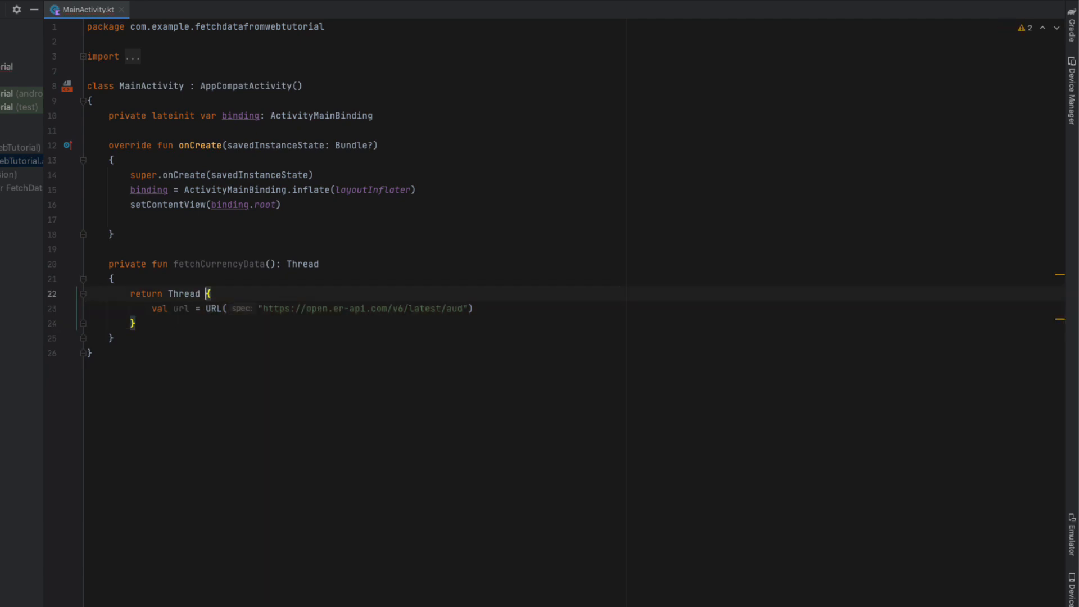
{"action": "type", "text": "val"}
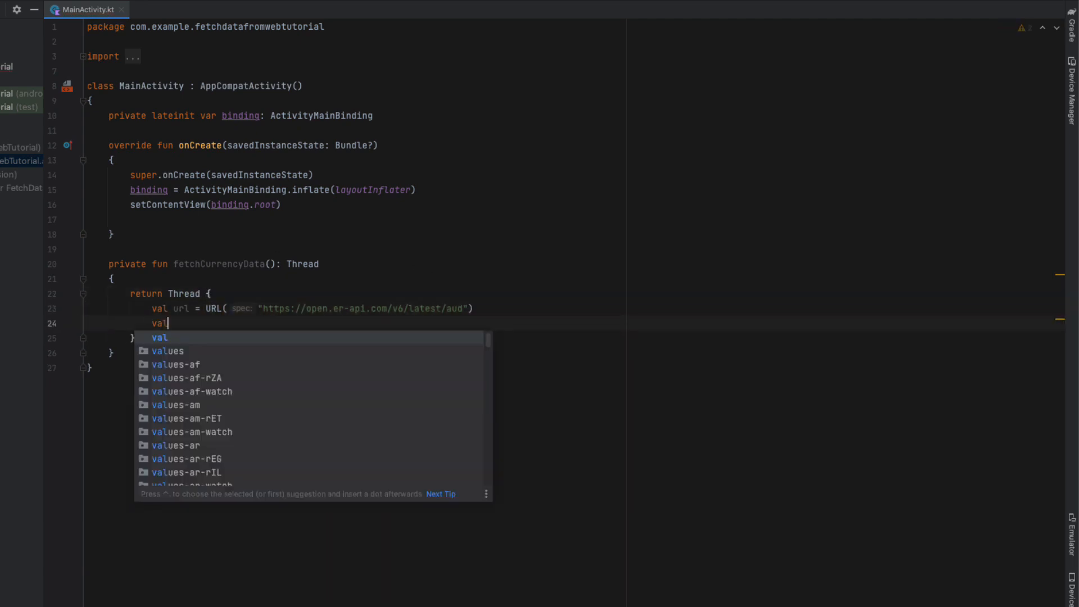
{"action": "type", "text": "connection  ="}
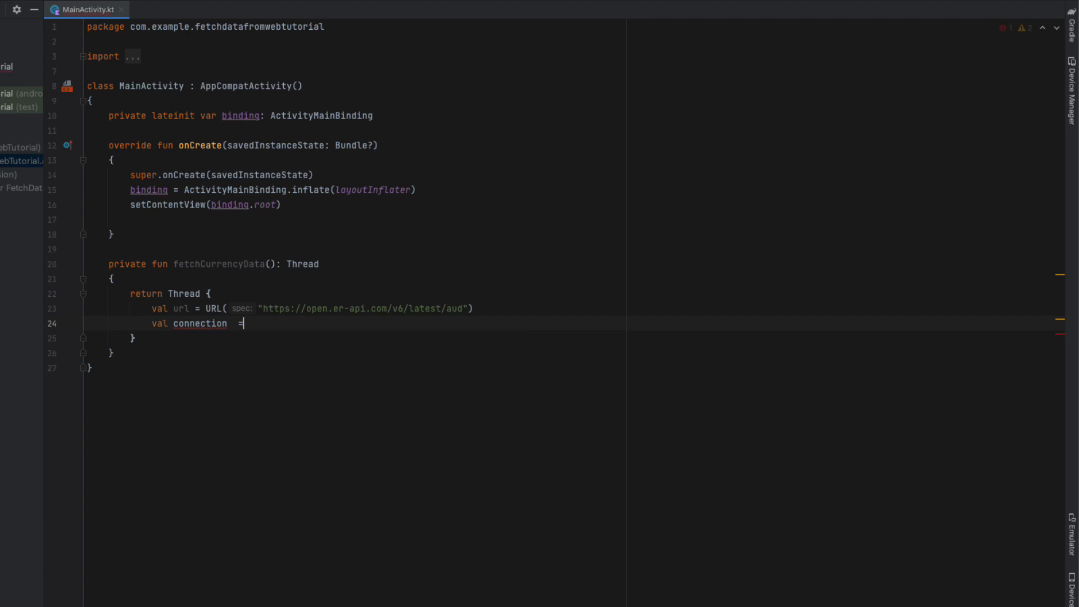
{"action": "type", "text": "url.o"}
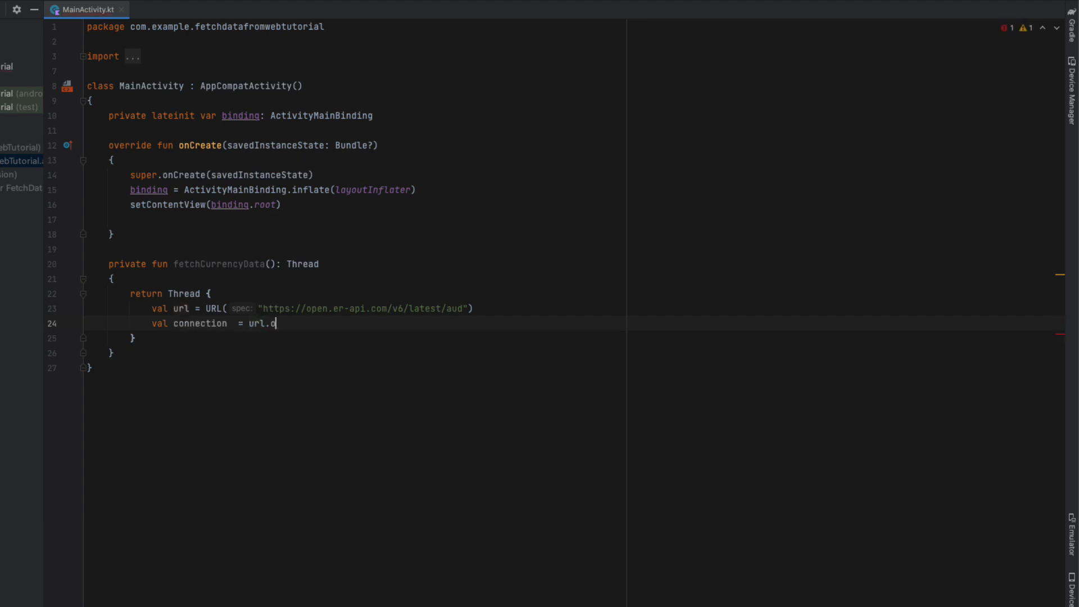
{"action": "type", "text": "penConnection() as HttpsURLConnection"}
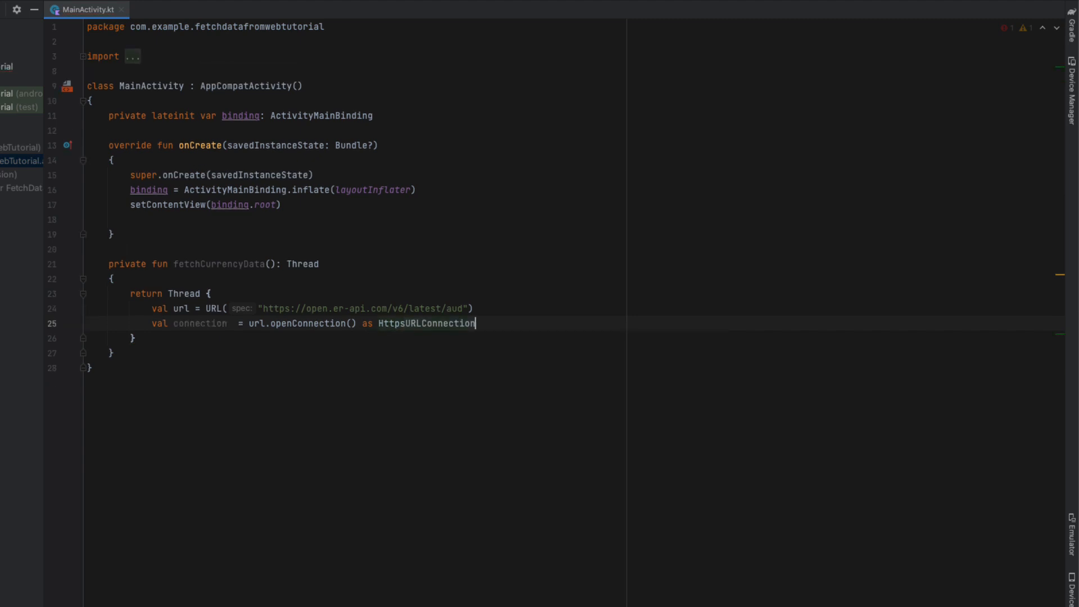
Check responseCode == 200, otherwise set baseCurrency text to 'Failed Connection'
{"action": "type", "text": "if"}
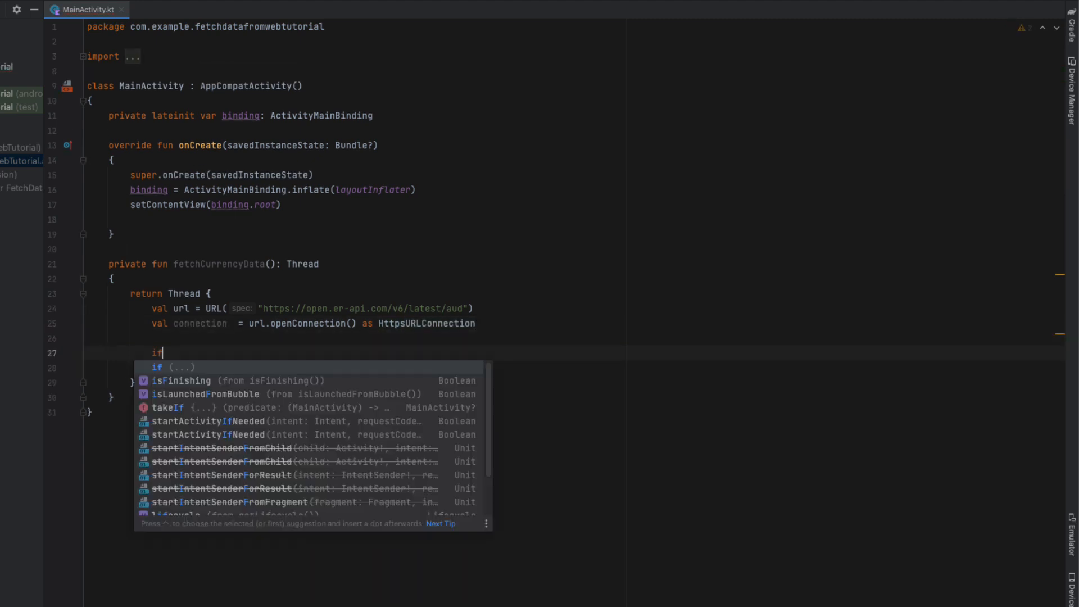
{"action": "type", "text": "(connection."}
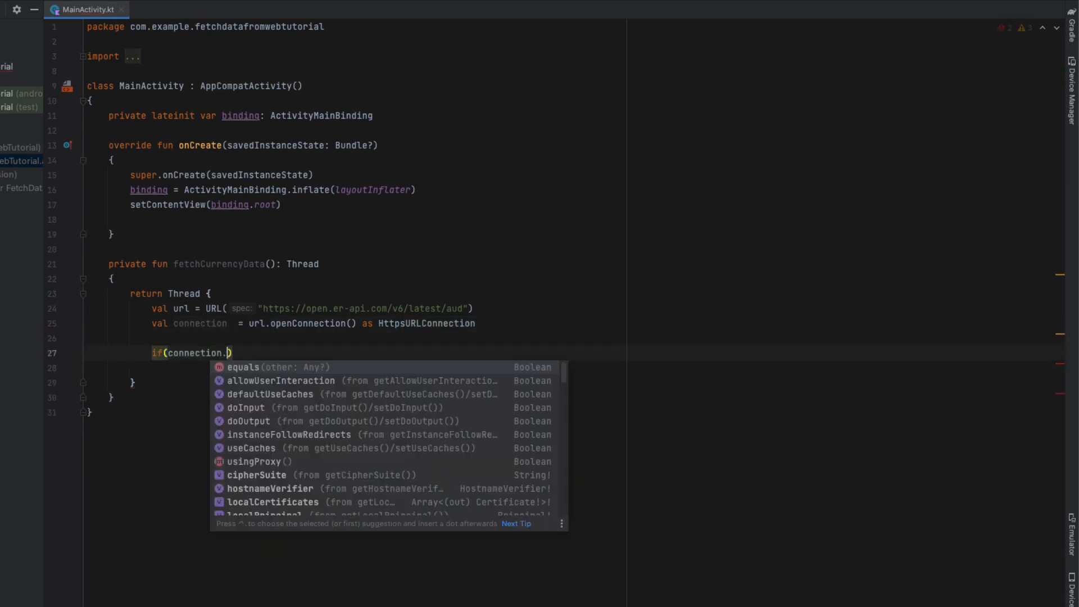
{"action": "type", "text": "responseCode = 200"}
{"action": "left_click", "coordinate": [353, 367]}
{"action": "type", "text": "{"}
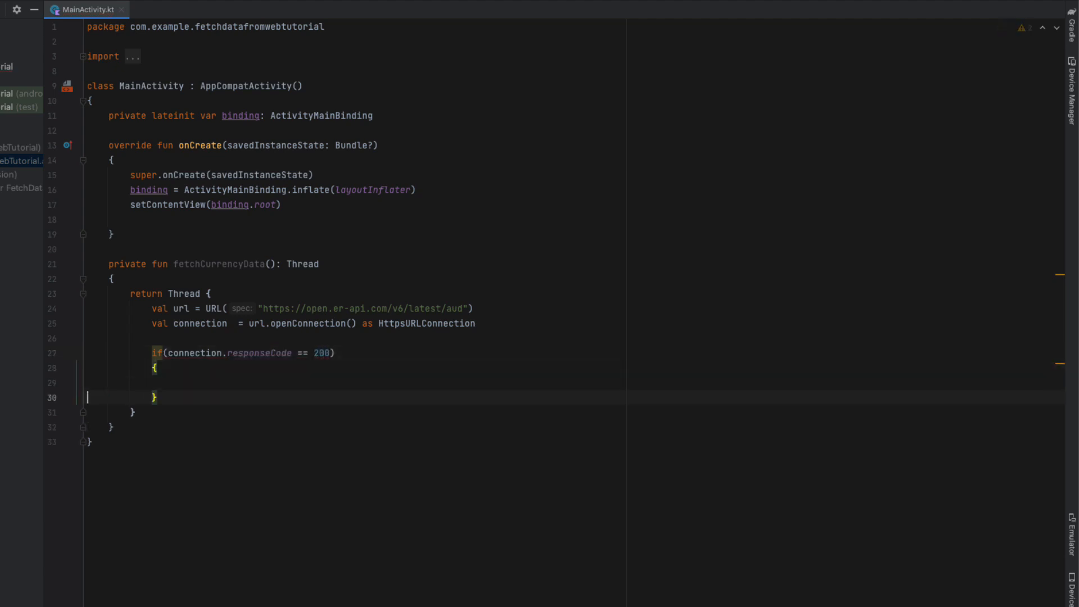
{"action": "type", "text": "else{}"}
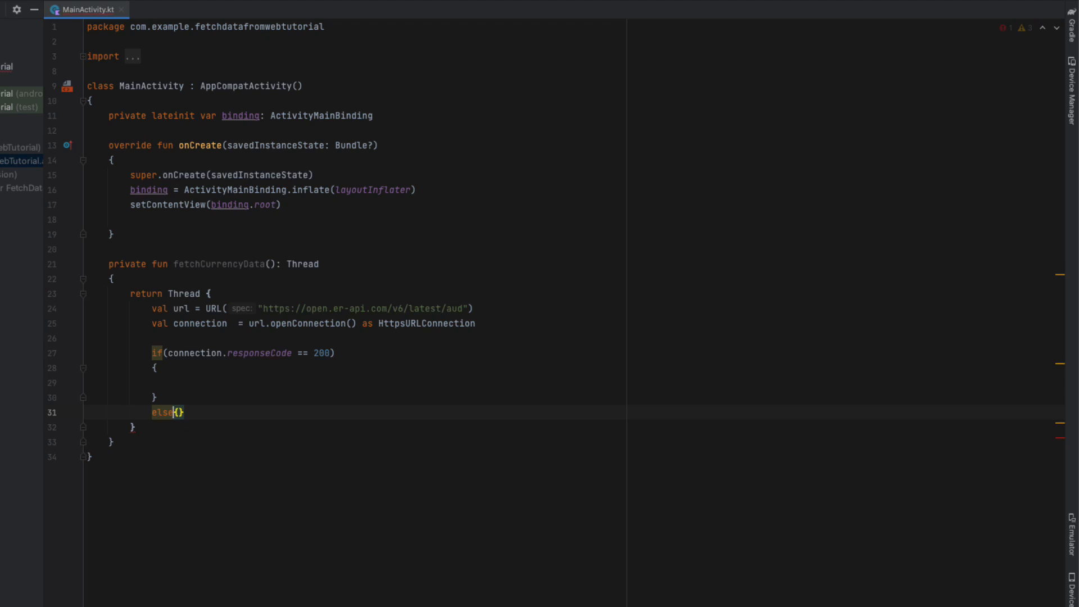
{"action": "type", "text": "binding.baseCurrency.text = \"Failed Con"}
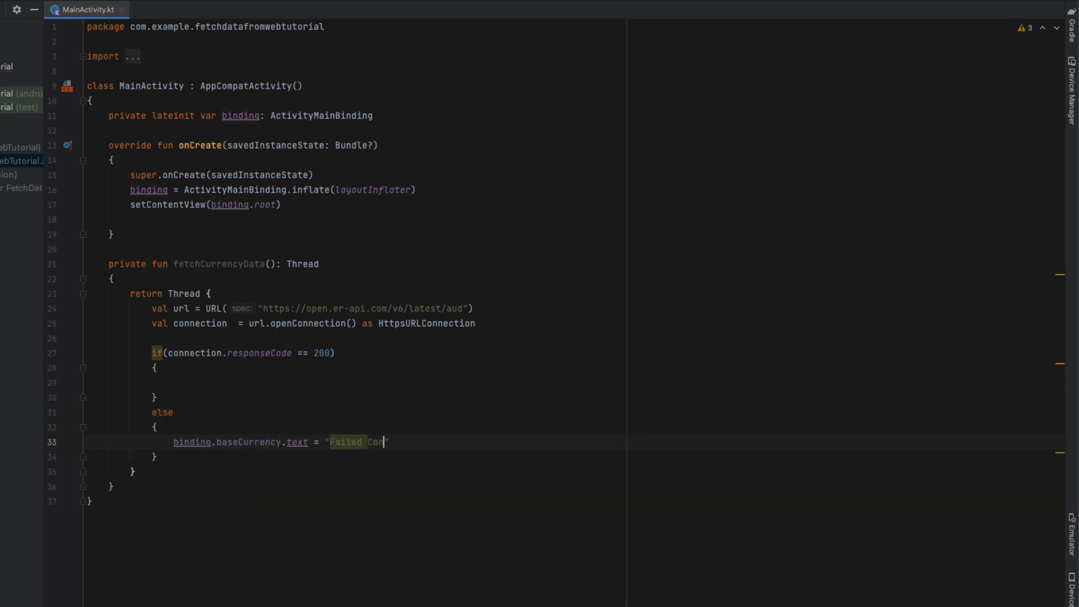
Print connection.inputStream as a string and launch the app in Debug
{"action": "type", "text": "val inputSystem"}
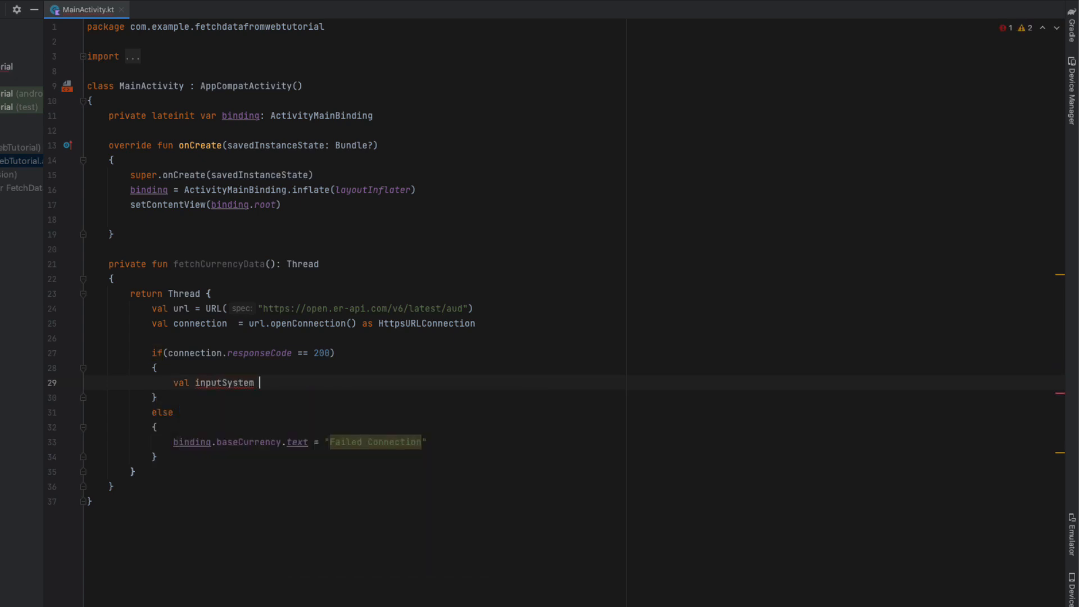
{"action": "type", "text": "= connection.inputStream"}
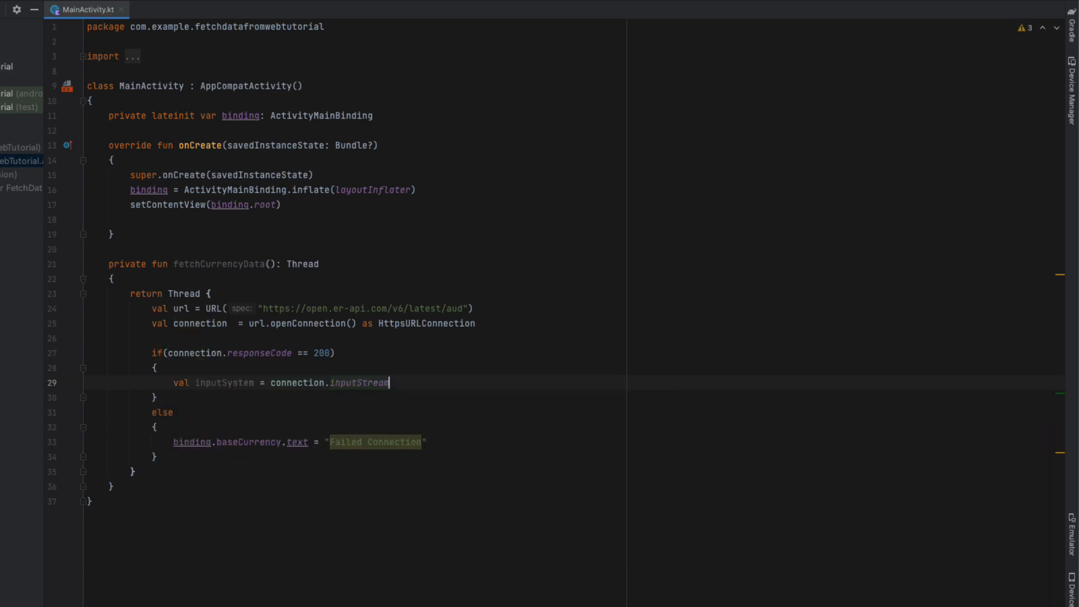
{"action": "type", "text": "inputSystem."}
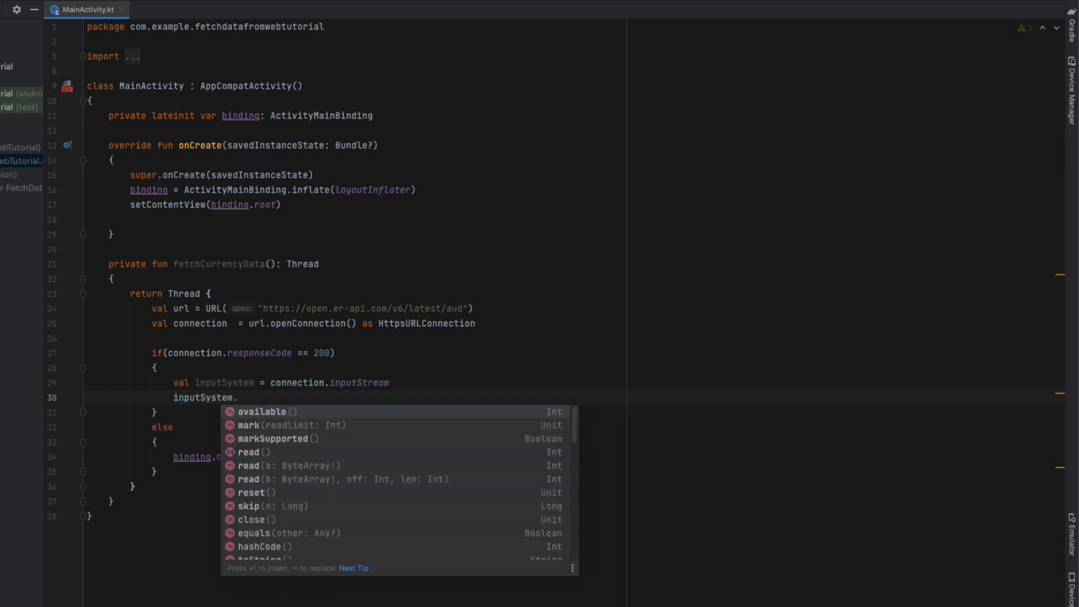
{"action": "type", "text": "toString()"}
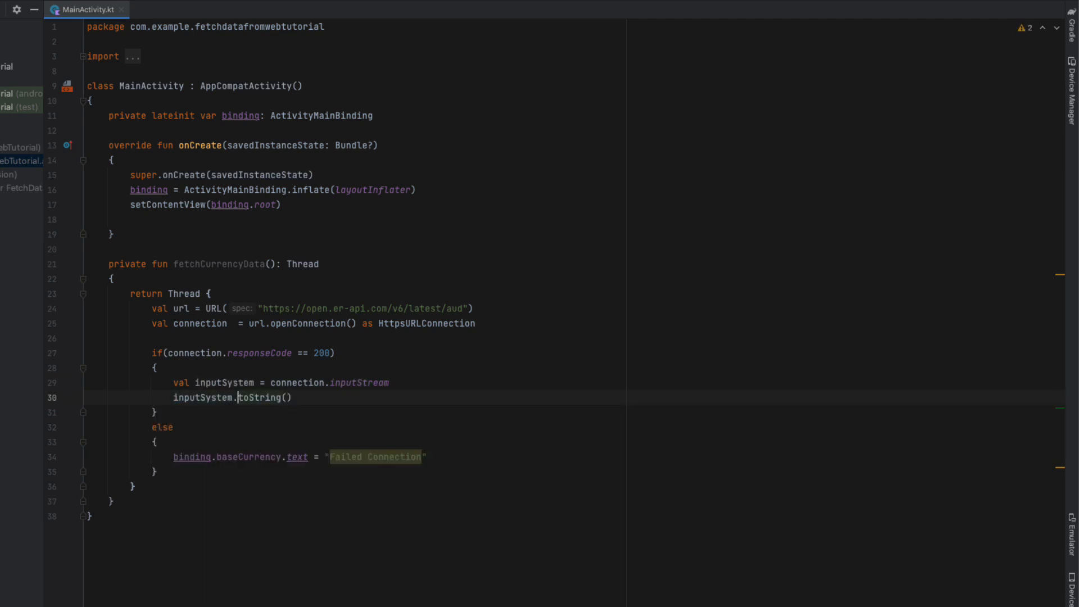
{"action": "type", "text": "println("}
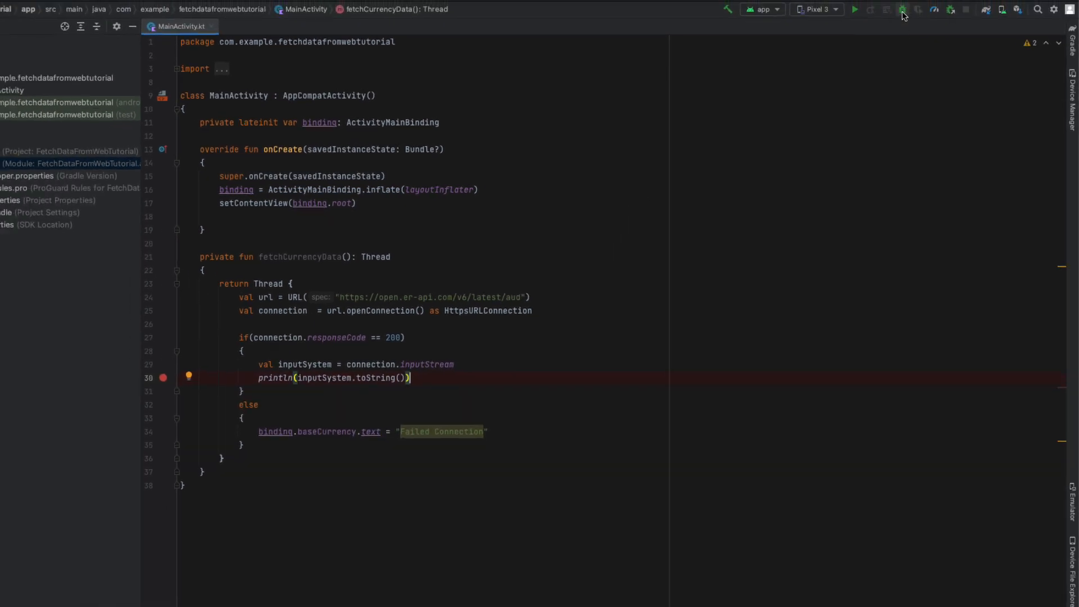
{"action": "left_click", "coordinate": [902, 9]}
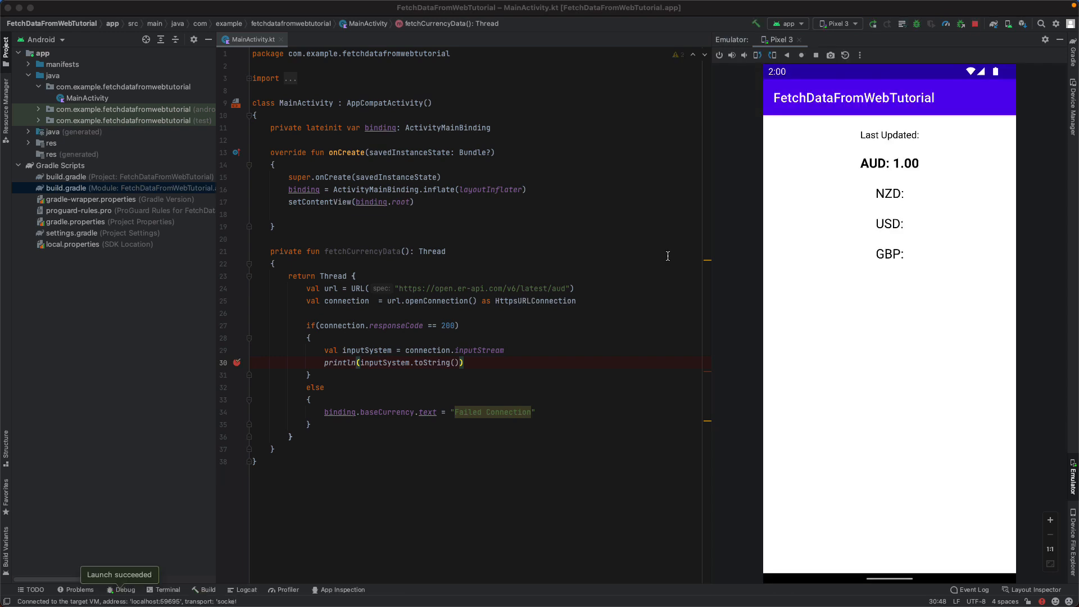
Call fetchCurrencyData().start() in onCreate, run it, and check the crash log
{"action": "left_click", "coordinate": [120, 589]}
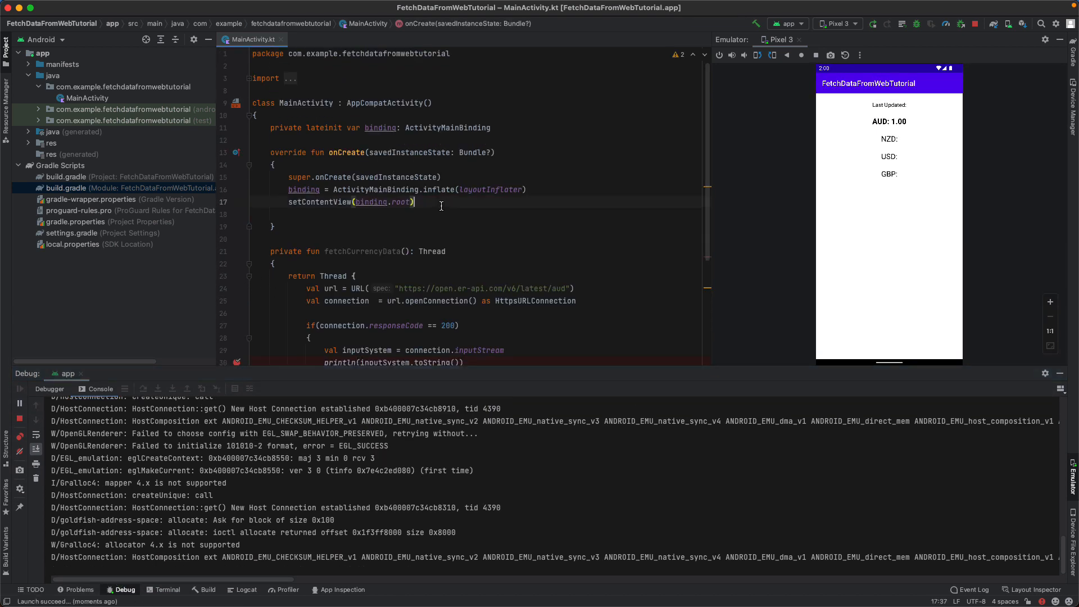
{"action": "type", "text": "fetchCurrencyData().start("}
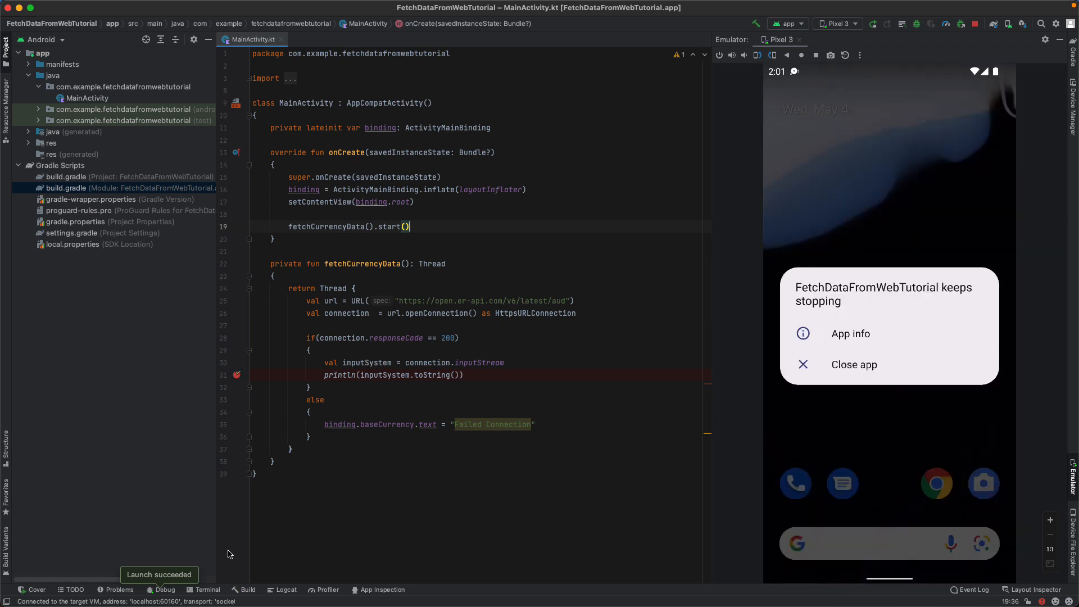
{"action": "left_click", "coordinate": [163, 589]}
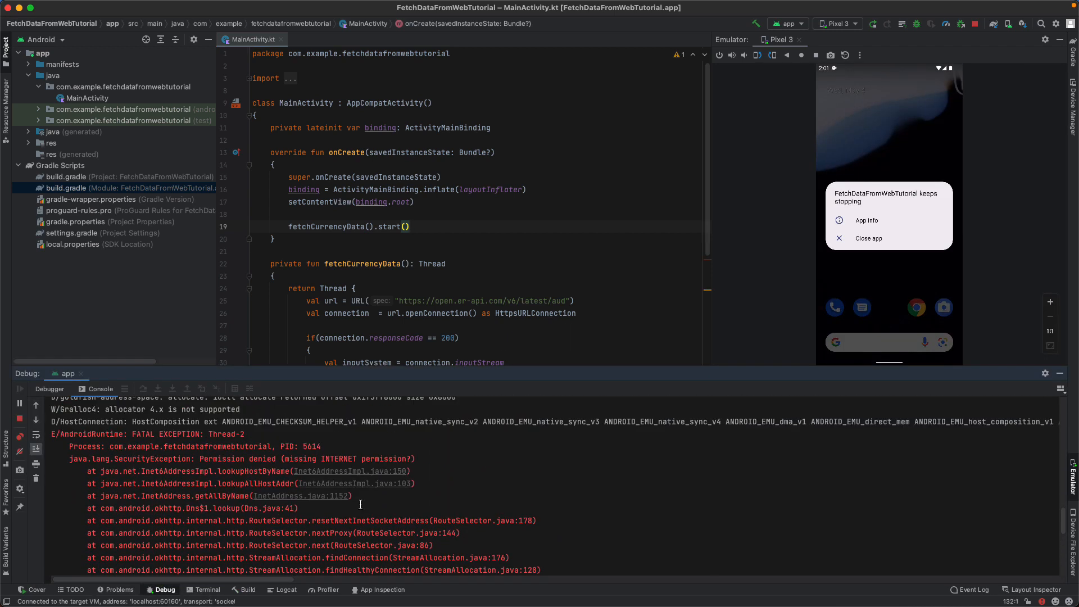
{"action": "mouse_move", "coordinate": [409, 267]}
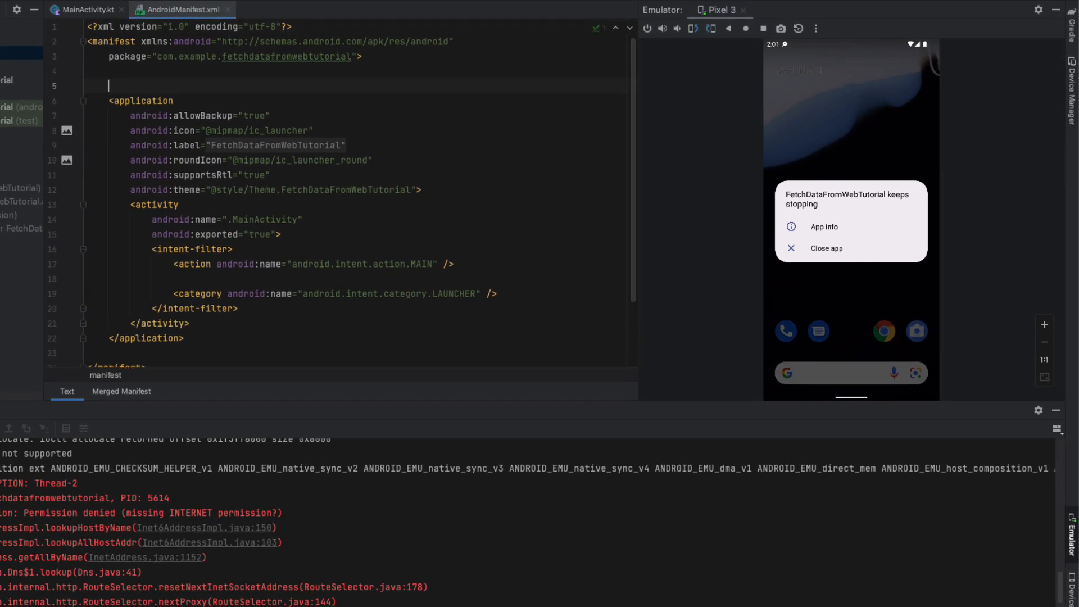
Add the android.permission.INTERNET uses-permission to AndroidManifest.xml
{"action": "type", "text": "<uses-permission android:name=\""}
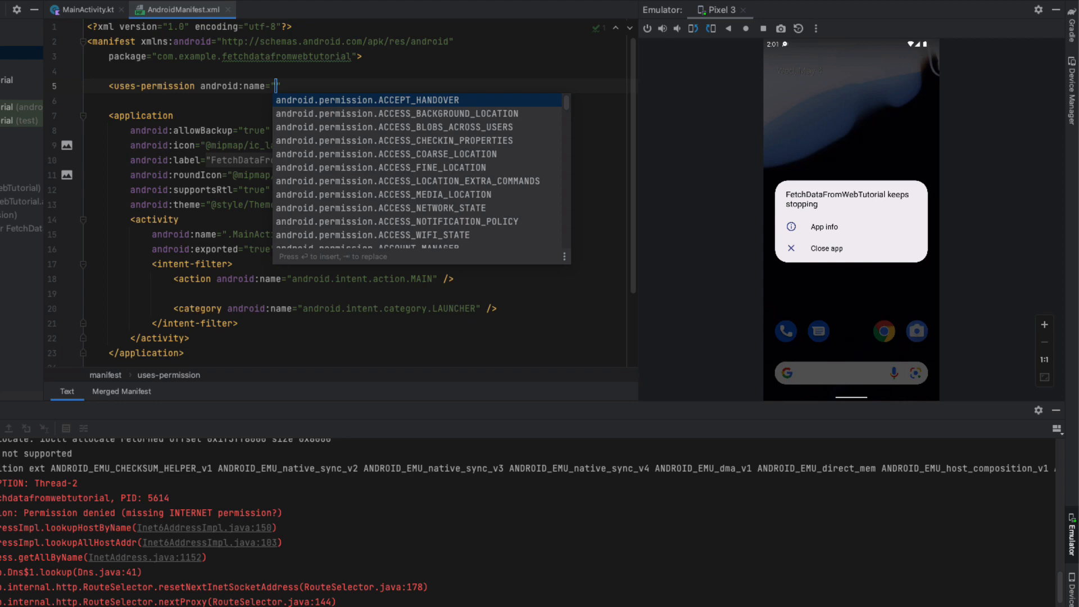
{"action": "type", "text": "android.permission.ACCEPT_HA"}
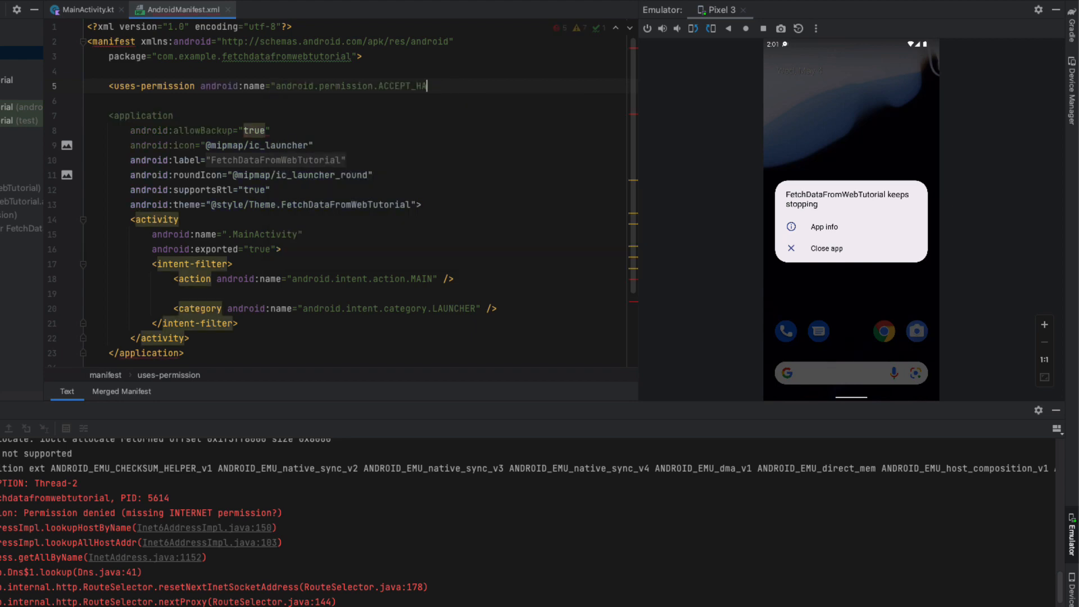
{"action": "type", "text": "INTERNET"}
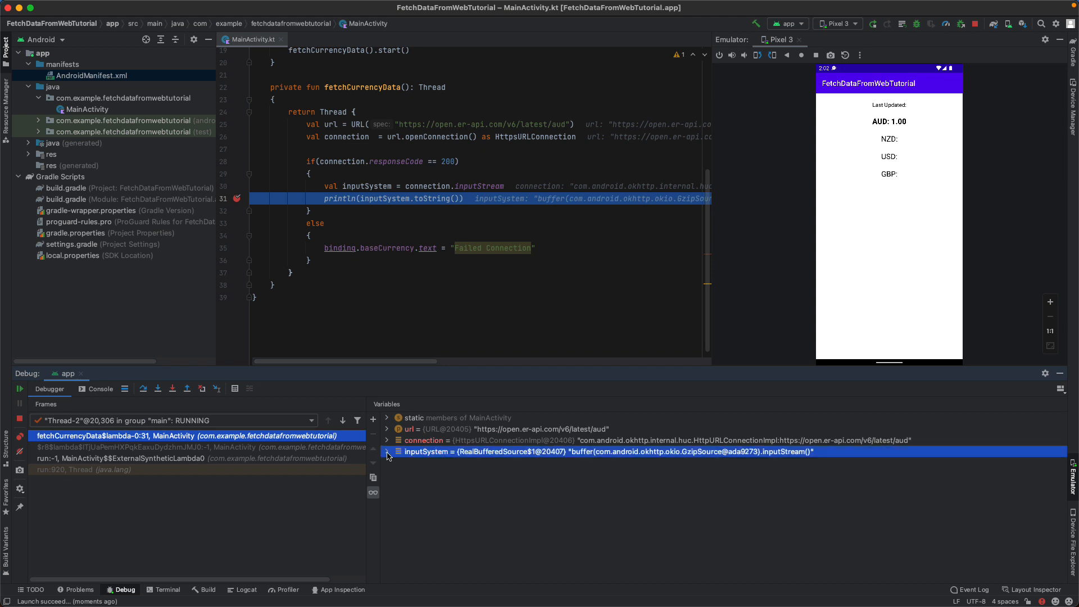
Expand a variable in the Debugger Variables pane and scroll through its fields
{"action": "left_click", "coordinate": [387, 451]}
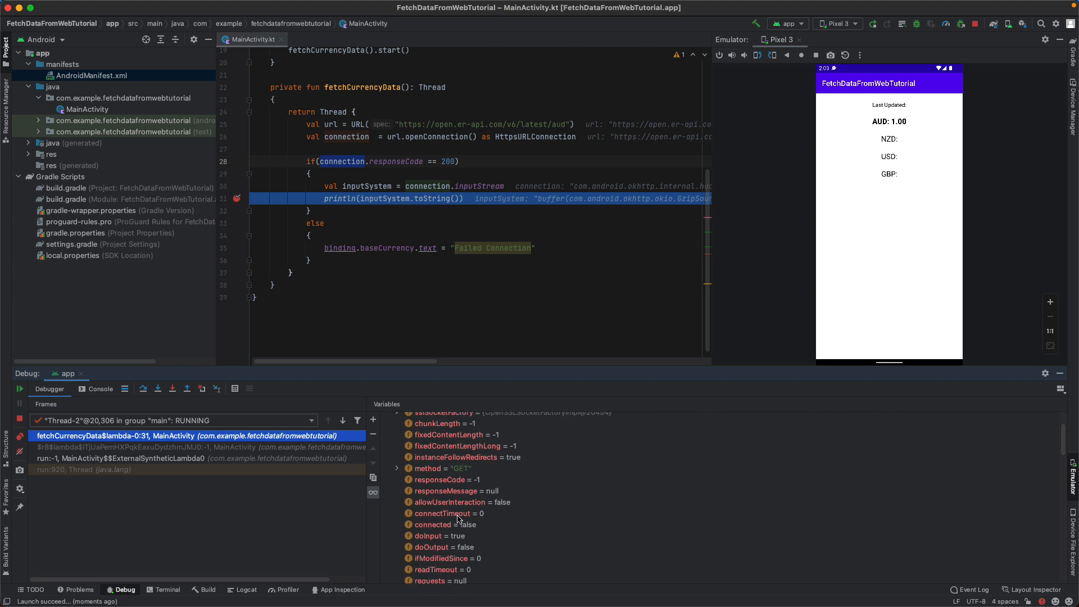
{"action": "scroll", "scroll_direction": "down", "scroll_amount": 3}
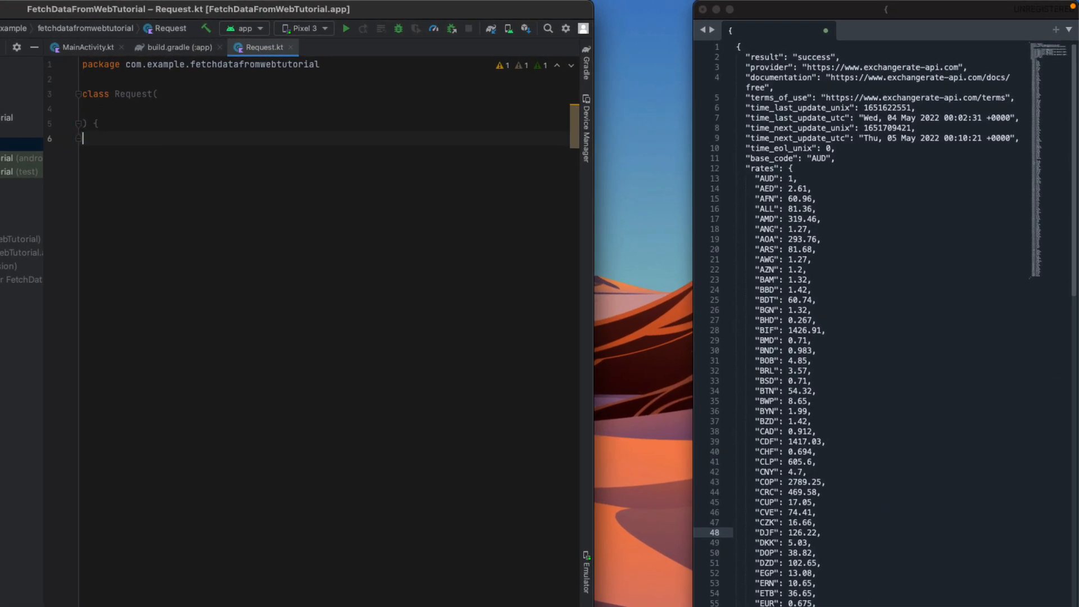
Begin the Request class constructor by typing its first var property, result
{"action": "type", "text": "var result:"}
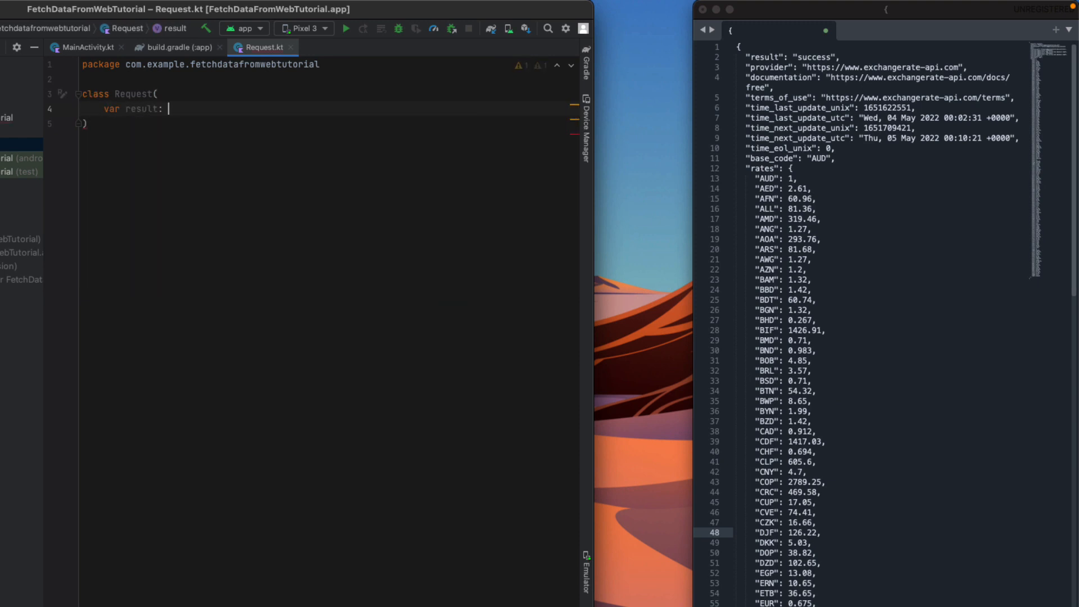
Declare String properties result, time_last_update_utc, time_next_update_utc and base_code in Request's constructor
{"action": "type", "text": "String,"}
{"action": "type", "text": "var"}
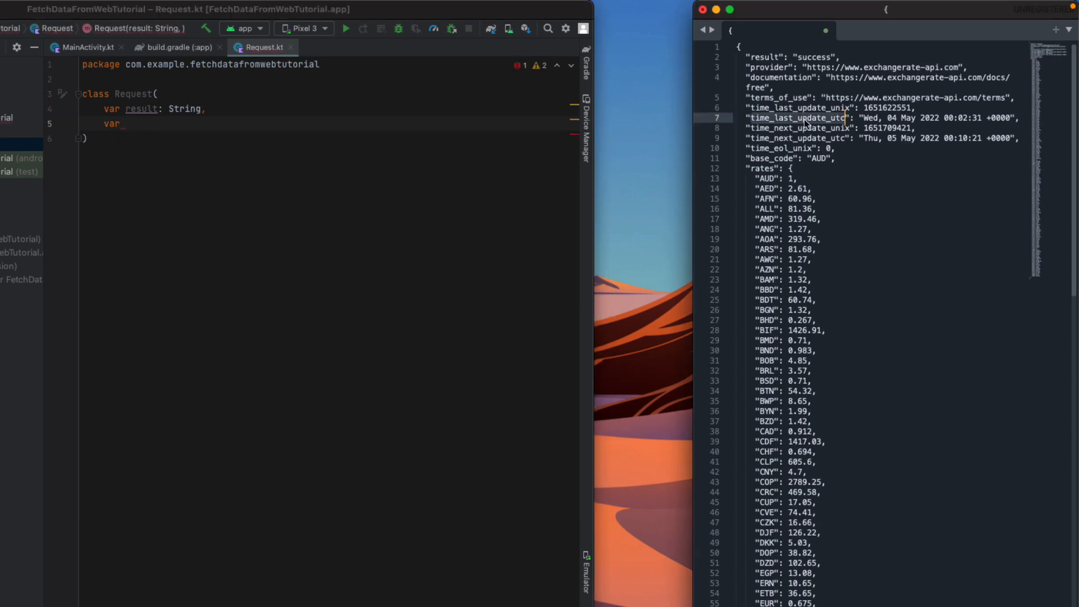
{"action": "type", "text": "time_last_update_utc"}
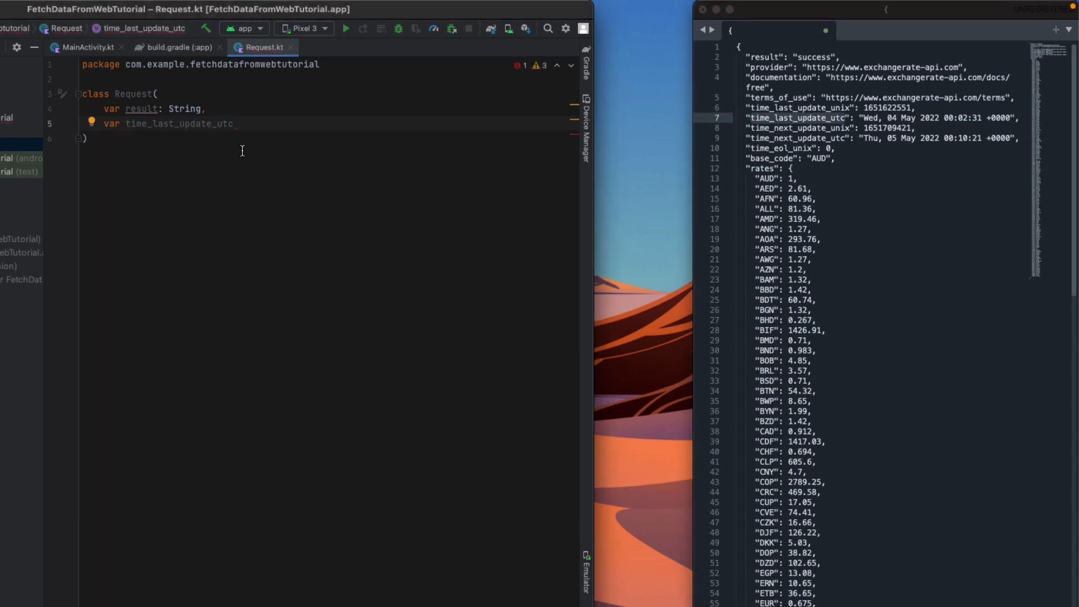
{"action": "type", "text": ": String,"}
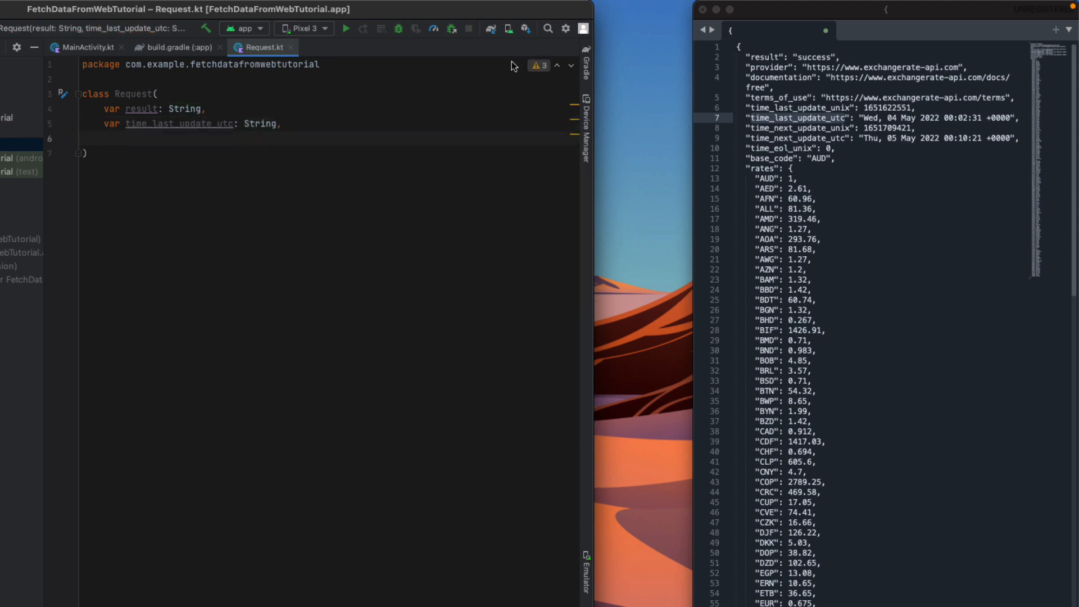
{"action": "type", "text": "var"}
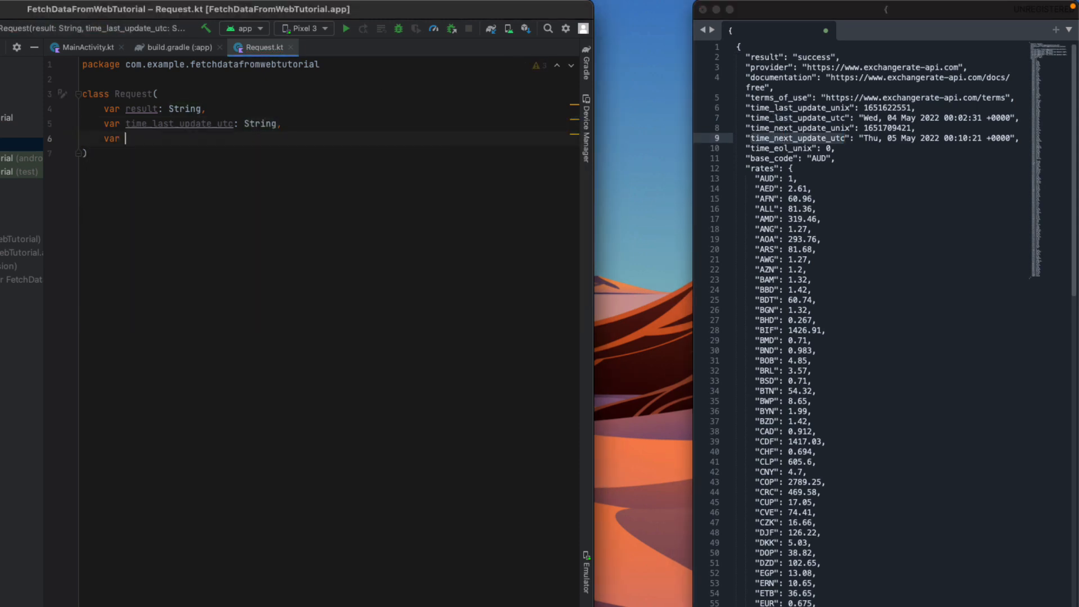
{"action": "type", "text": "time_next_update_utc: String,"}
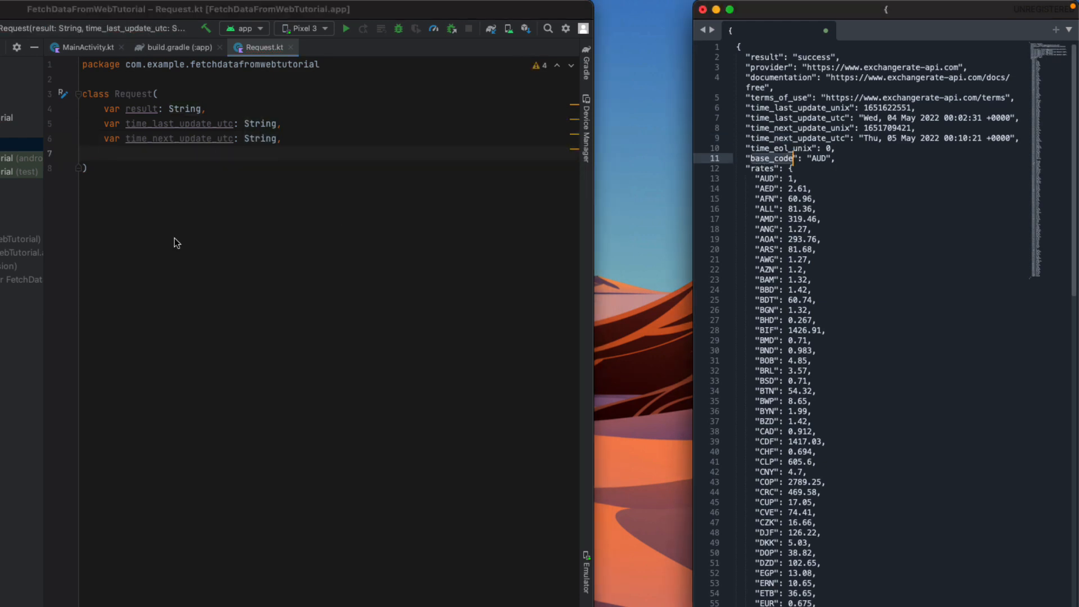
{"action": "type", "text": "var base_code"}
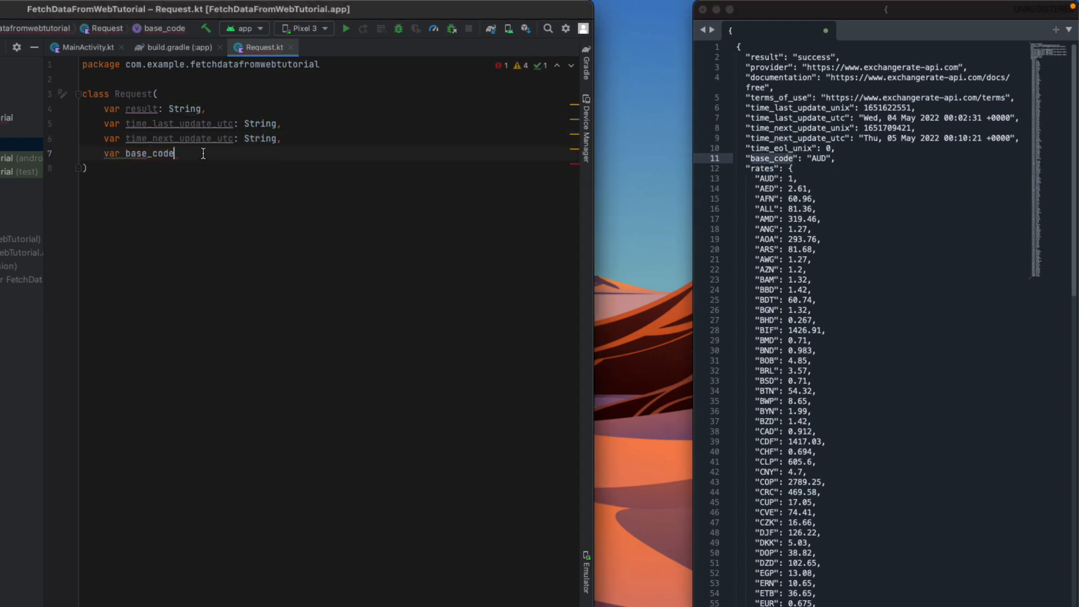
{"action": "type", "text": ": String"}
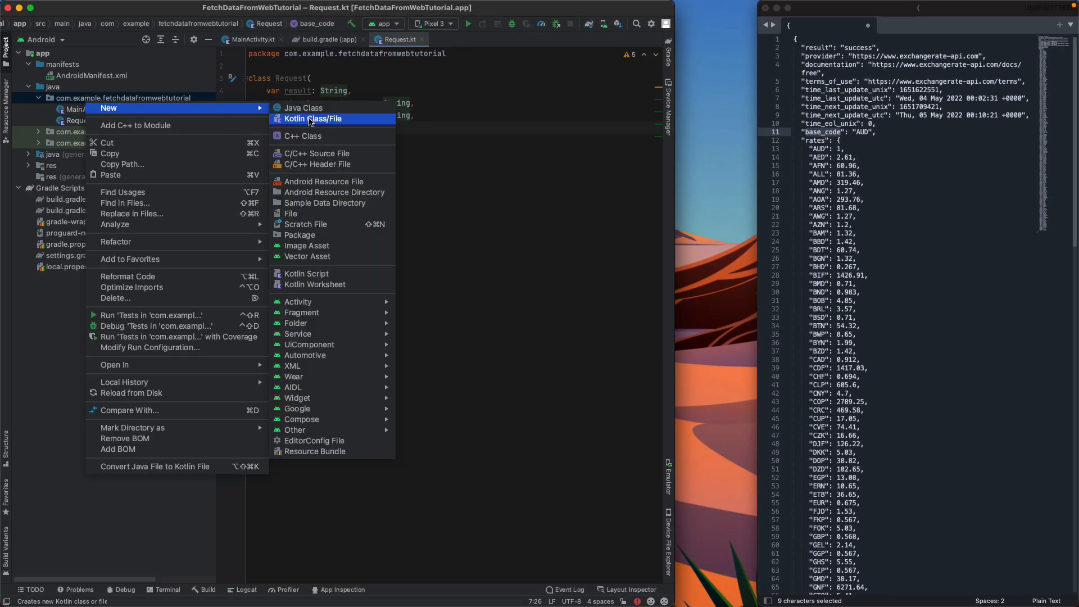
Create a Currency Kotlin class with Double properties NZD, USD and GBP
{"action": "left_click", "coordinate": [313, 119]}
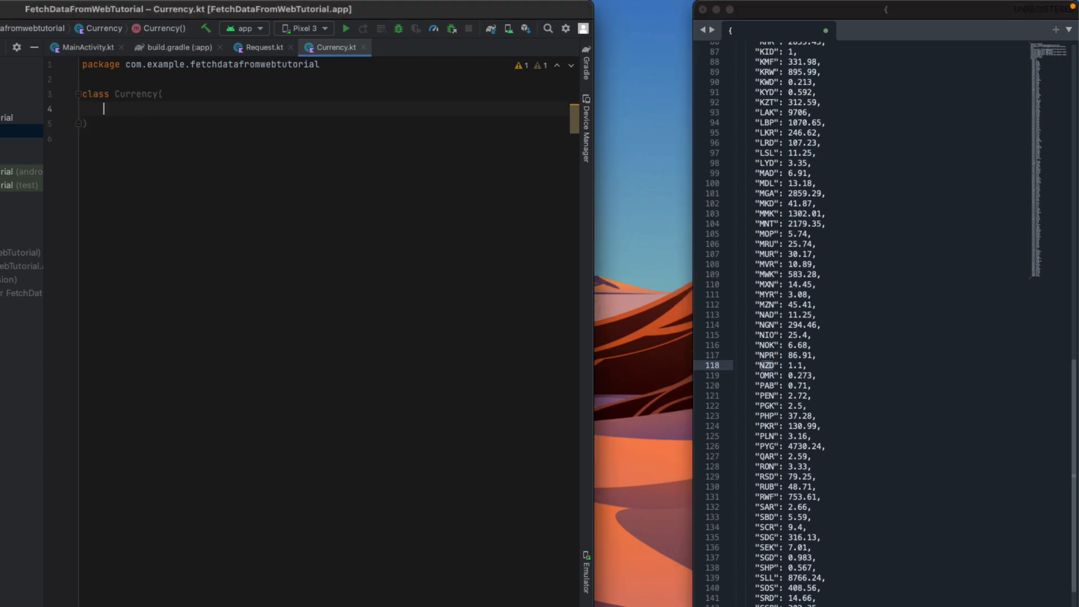
{"action": "type", "text": "var NZD: Double,"}
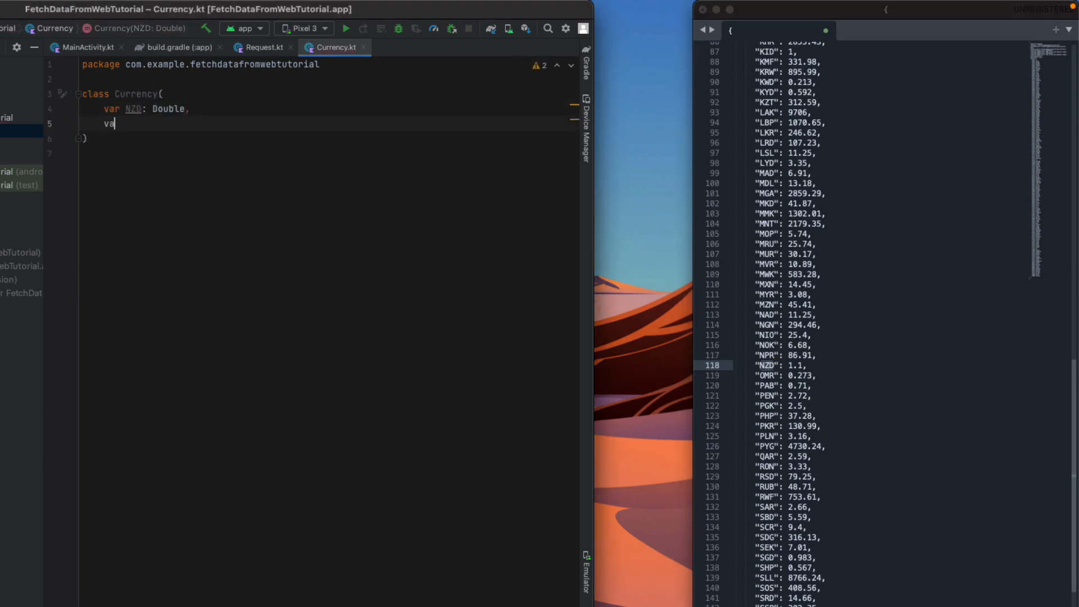
{"action": "type", "text": "USD: Double"}
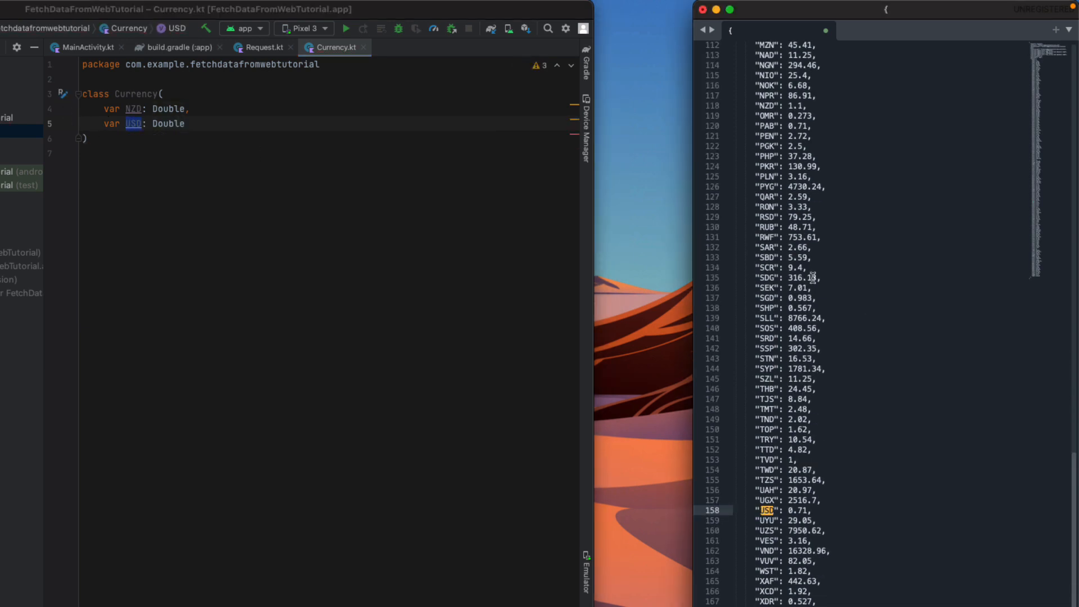
{"action": "mouse_move", "coordinate": [853, 237]}
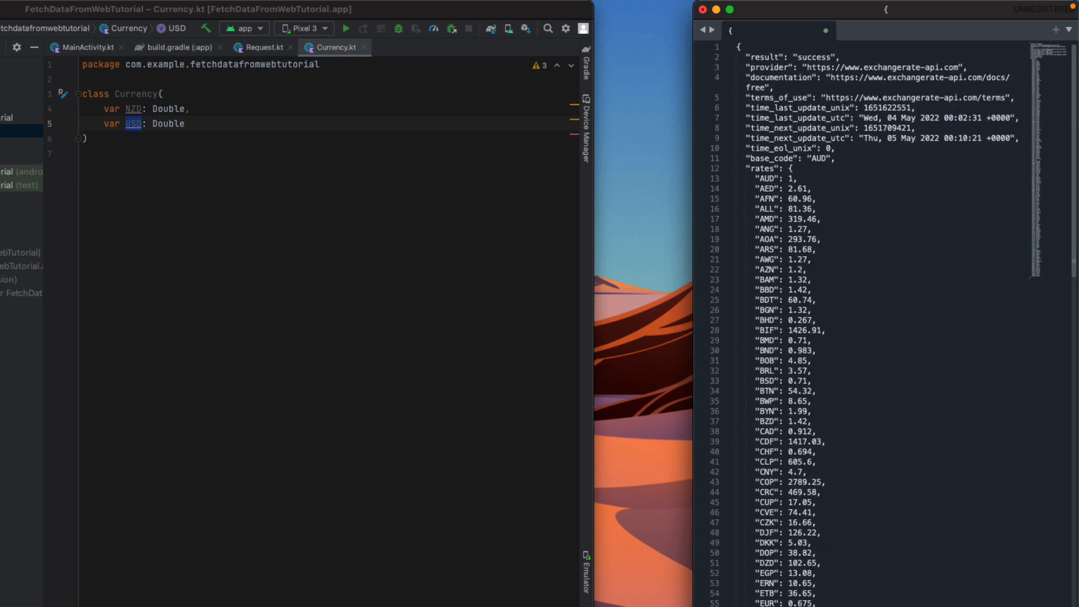
{"action": "type", "text": "GBP: Dou"}
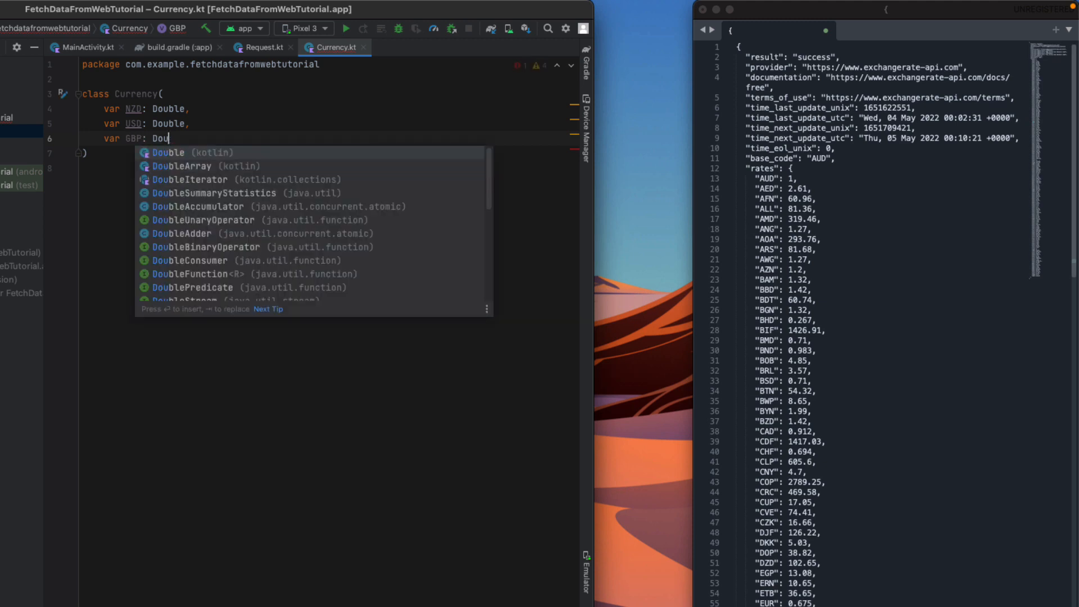
Add a 'rates: Currency' property to Request, then return to MainActivity
{"action": "left_click", "coordinate": [261, 47]}
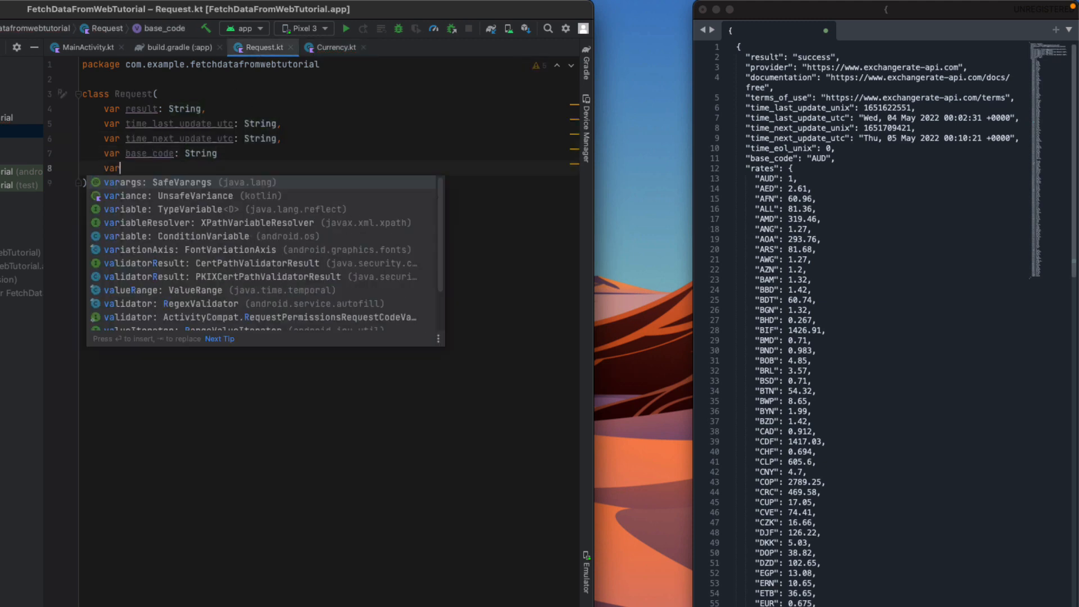
{"action": "type", "text": "rates: Currency"}
{"action": "left_click", "coordinate": [162, 154]}
{"action": "type", "text": ","}
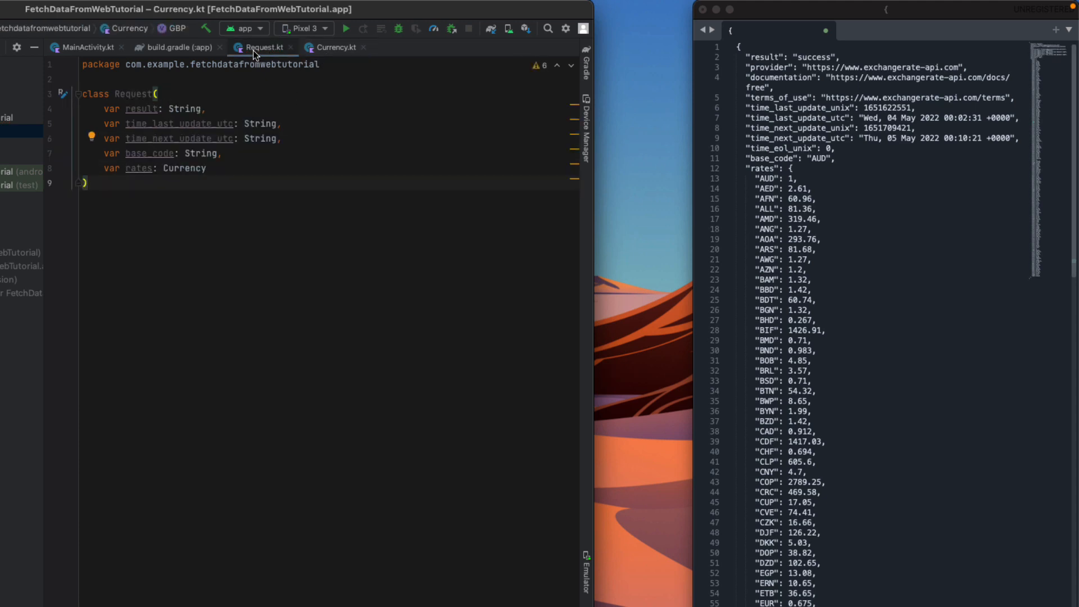
{"action": "left_click", "coordinate": [84, 47]}
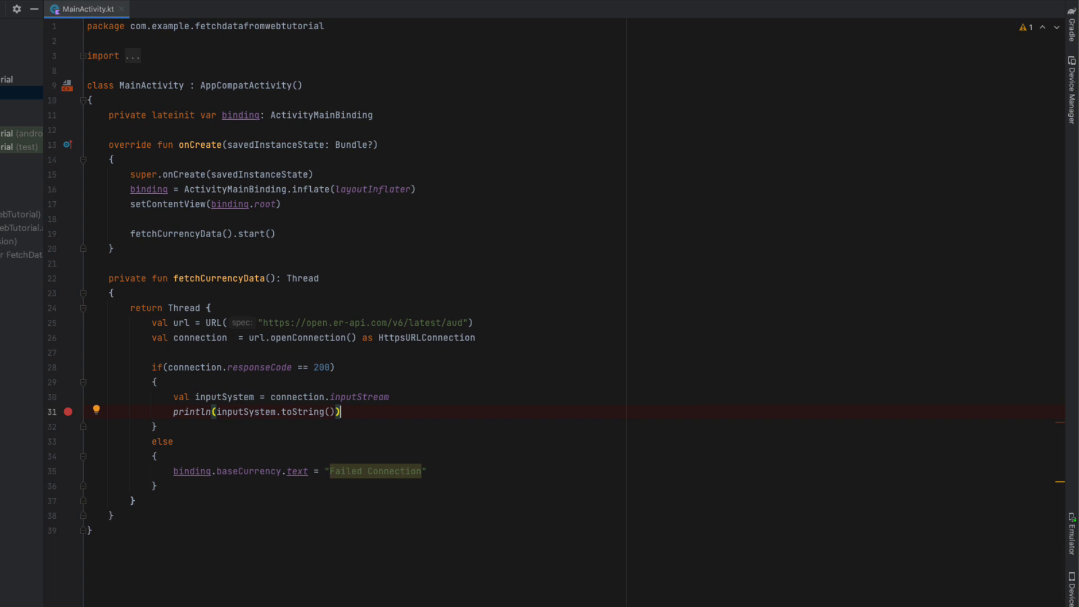
Parse the stream via a UTF-8 InputStreamReader and Gson into Request, then call updateUI(request)
{"action": "type", "text": "val"}
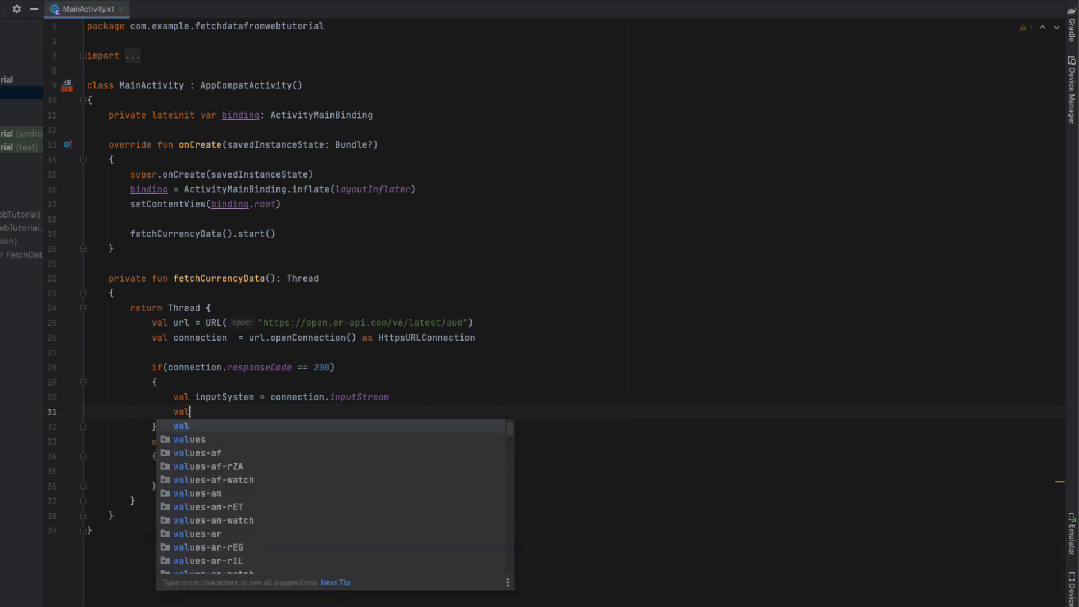
{"action": "type", "text": "inputStreamReader = InputStreamReader(inputSystem, \""}
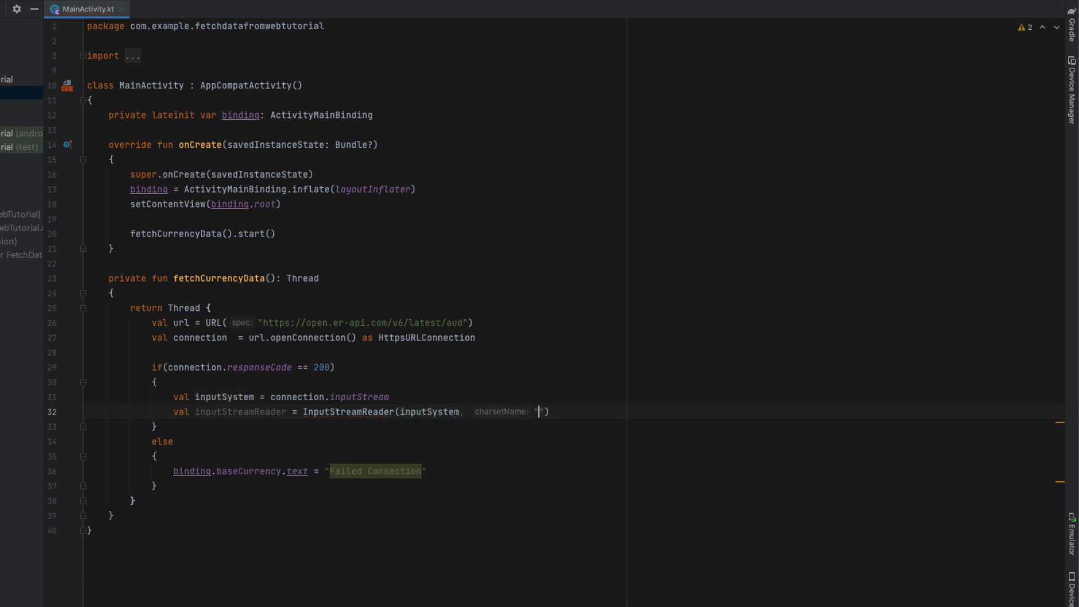
{"action": "type", "text": "UTF-8"}
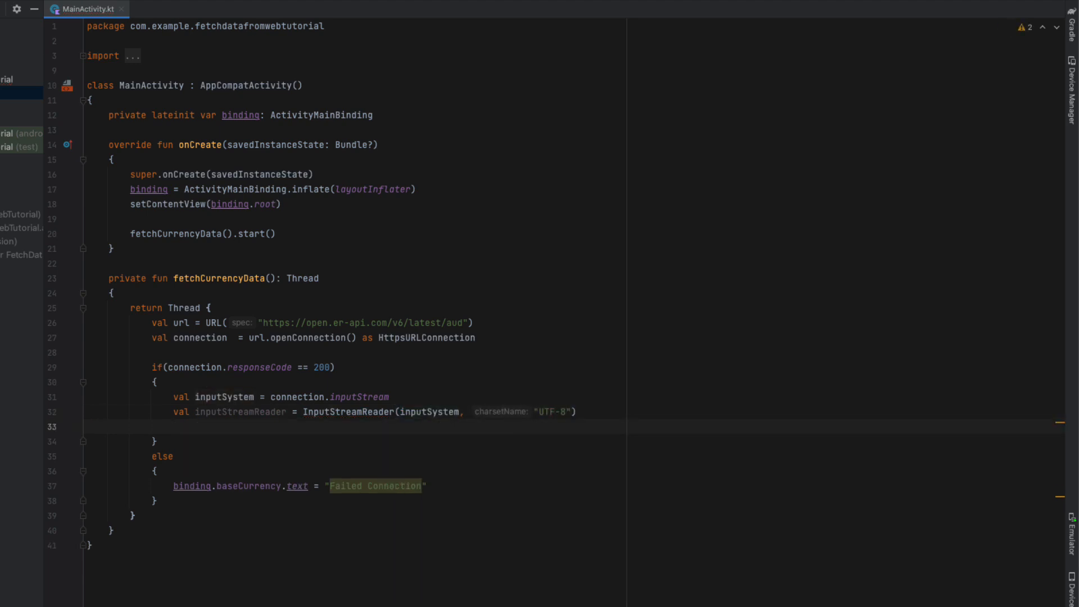
{"action": "type", "text": "val request = GSO"}
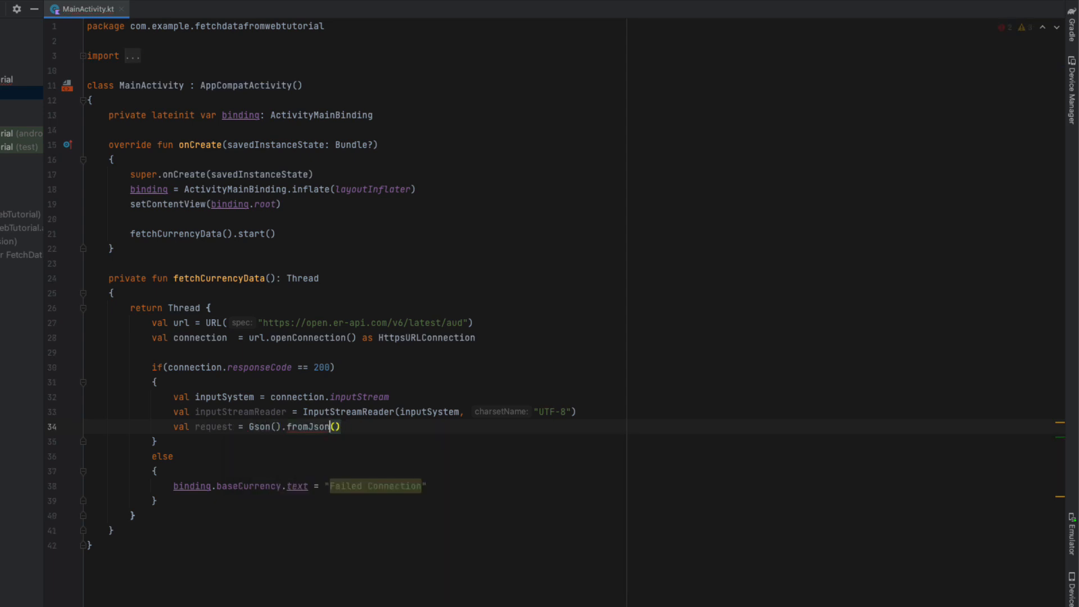
{"action": "type", "text": "inputStreamReader"}
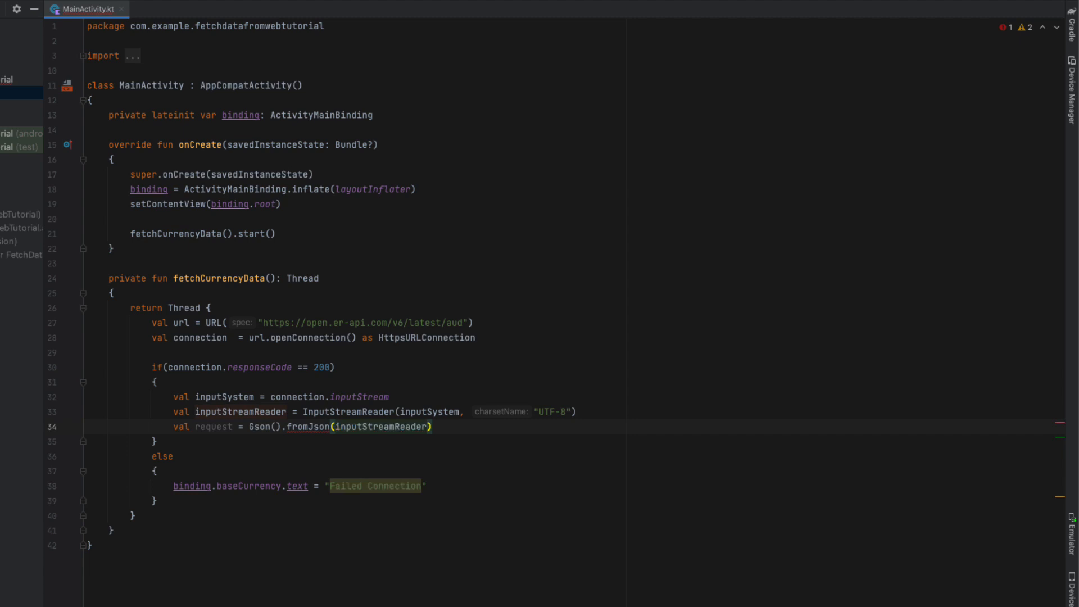
{"action": "type", "text": ", Request::class.java"}
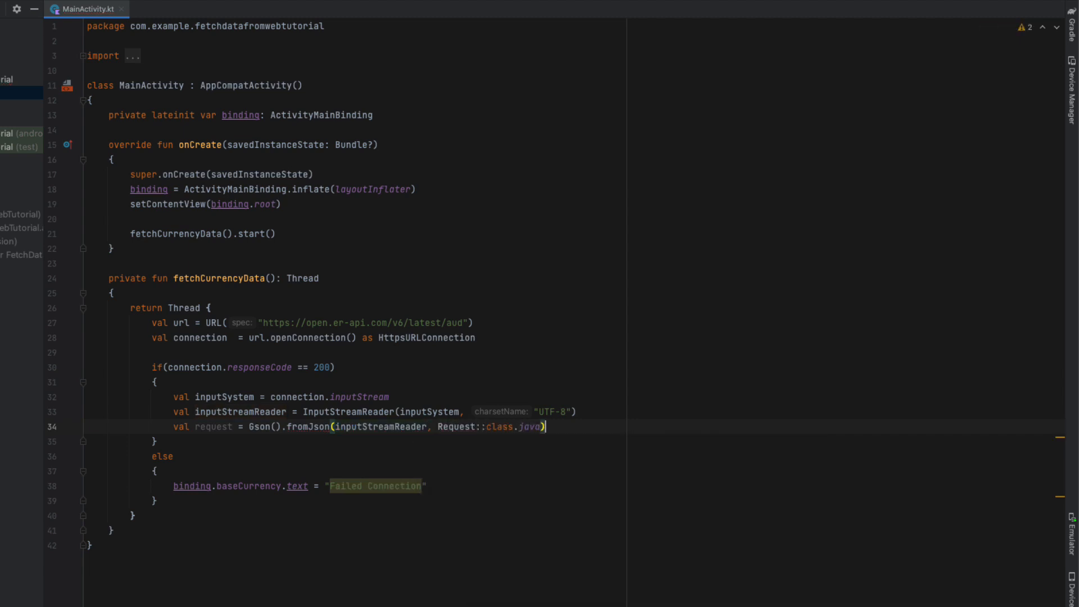
{"action": "type", "text": "inputStreamReader.close("}
{"action": "type", "text": "inputSystem.close("}
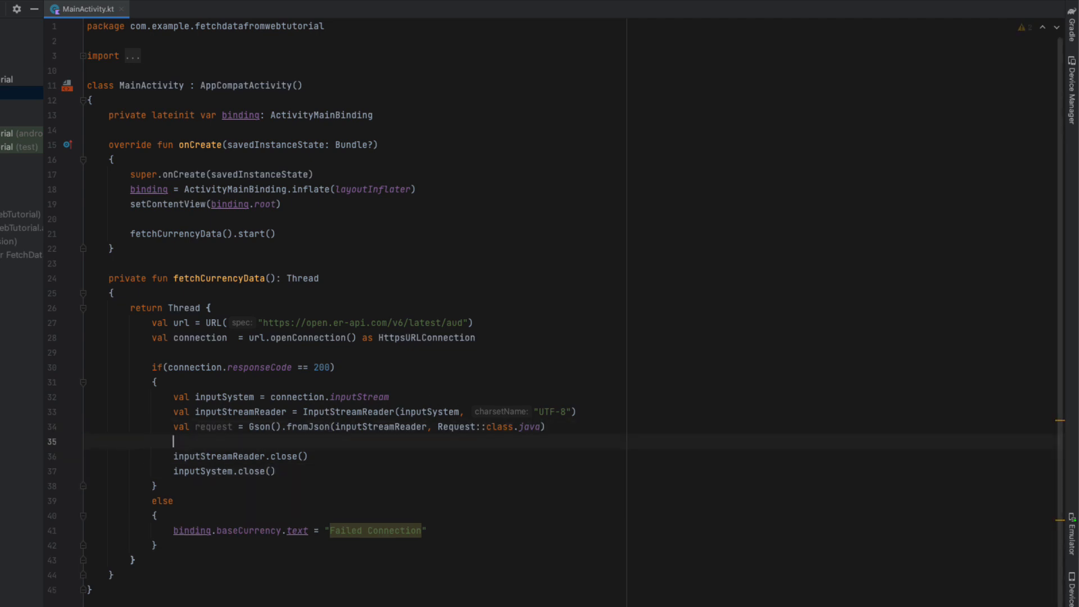
{"action": "type", "text": "updateUI(request"}
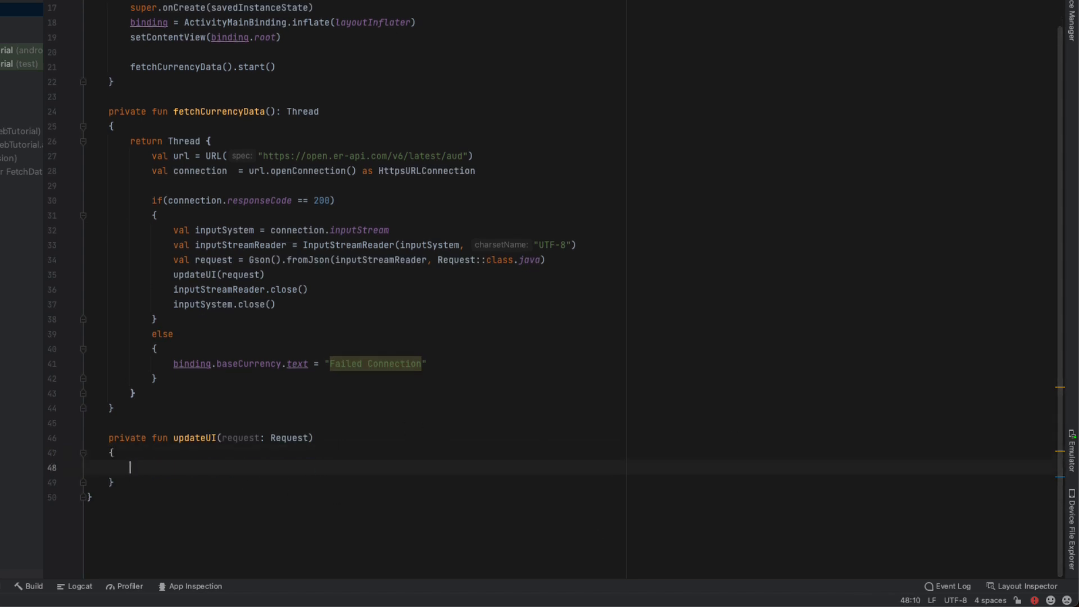
Inside runOnUiThread, set binding.lastUpdated text to request.time_last_update_utc
{"action": "type", "text": "runOnUiThread {"}
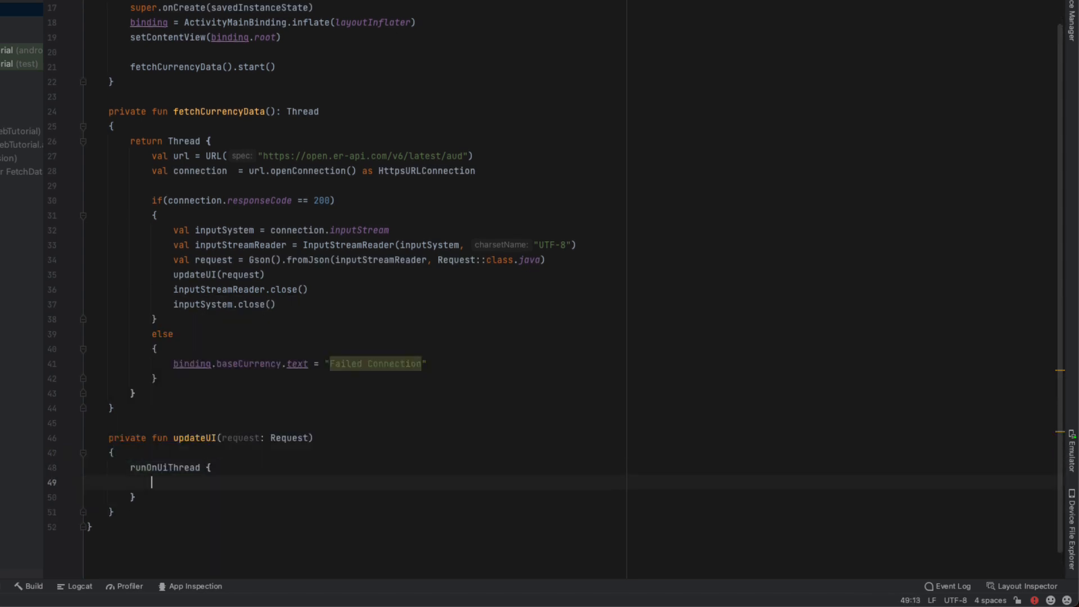
{"action": "type", "text": "kotlin.ru"}
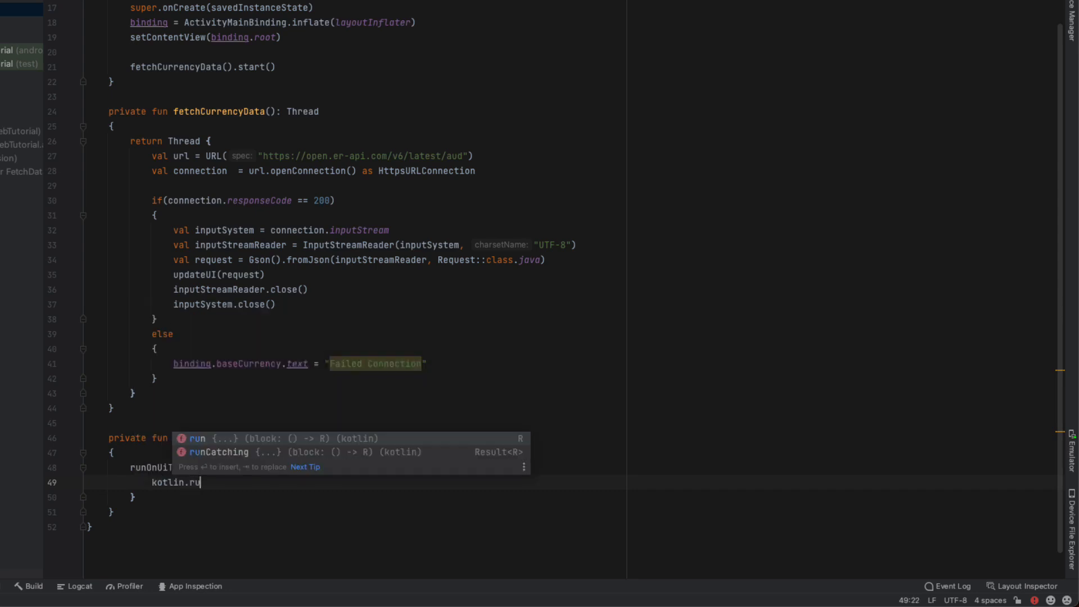
{"action": "type", "text": "binding.lastUpdated = re"}
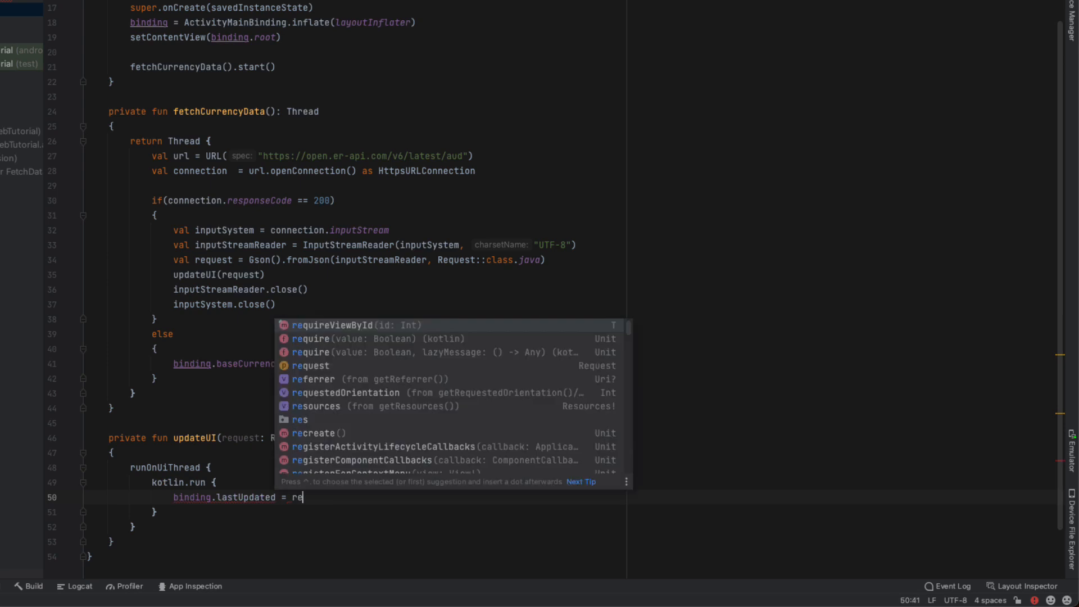
{"action": "type", "text": "quest.time_last_update_utc"}
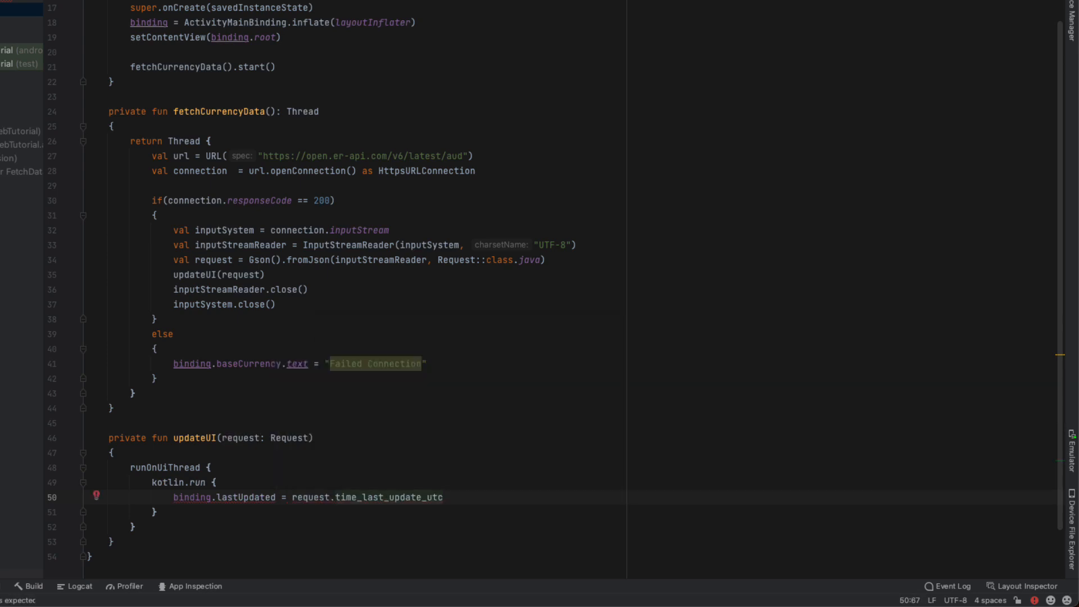
{"action": "type", "text": ".text"}
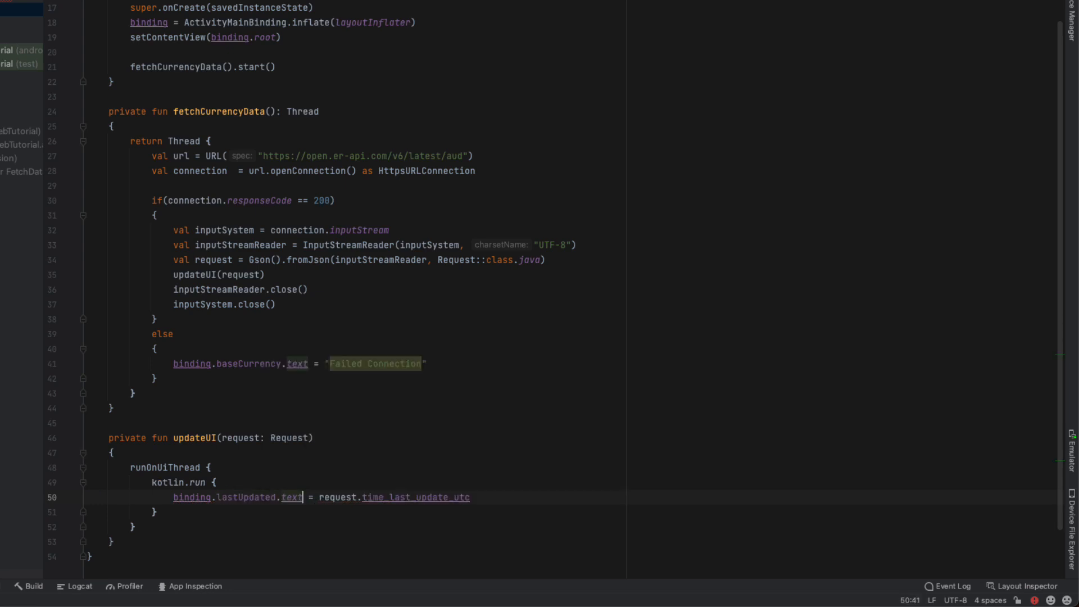
{"action": "key", "text": "enter"}
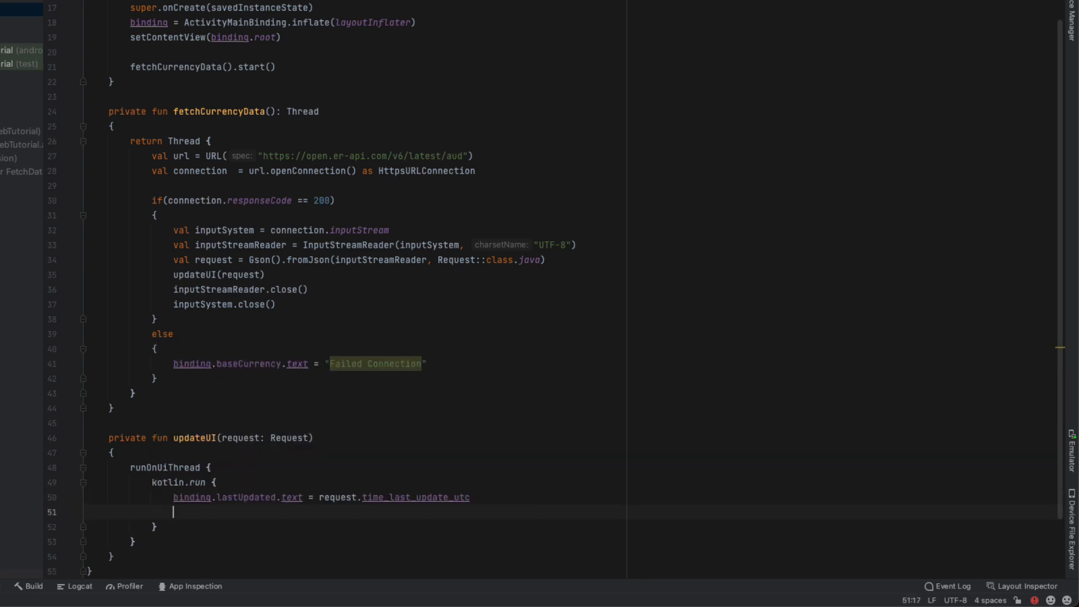
Set binding.nzd text to String.format("NZD: %.2f") of request.rates.NZD
{"action": "type", "text": "binding.nzd.text = re"}
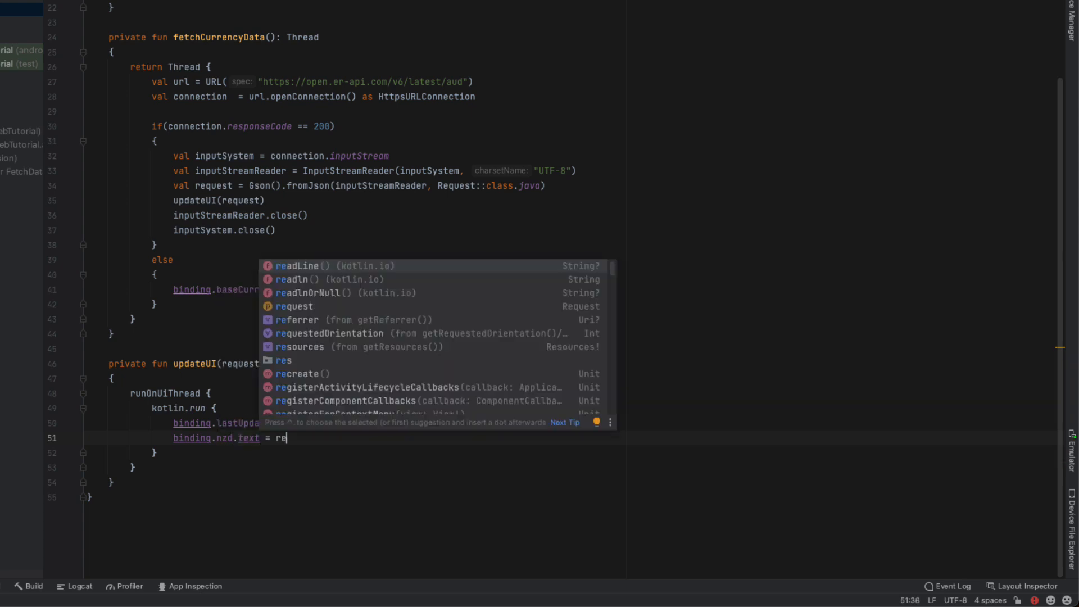
{"action": "type", "text": "quest.rates.NZD"}
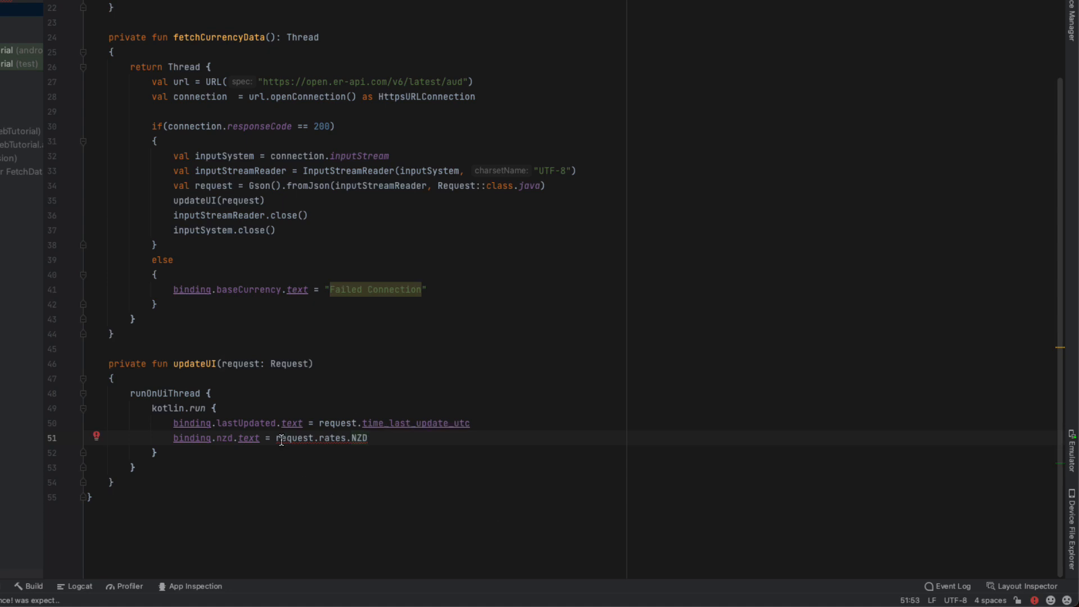
{"action": "type", "text": "String("}
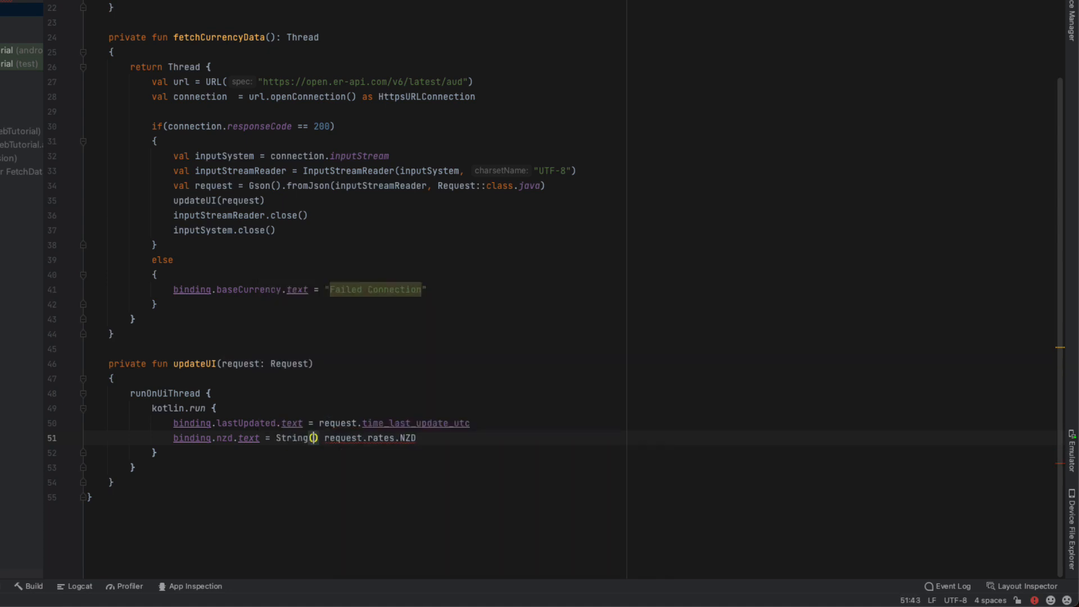
{"action": "type", "text": ".format"}
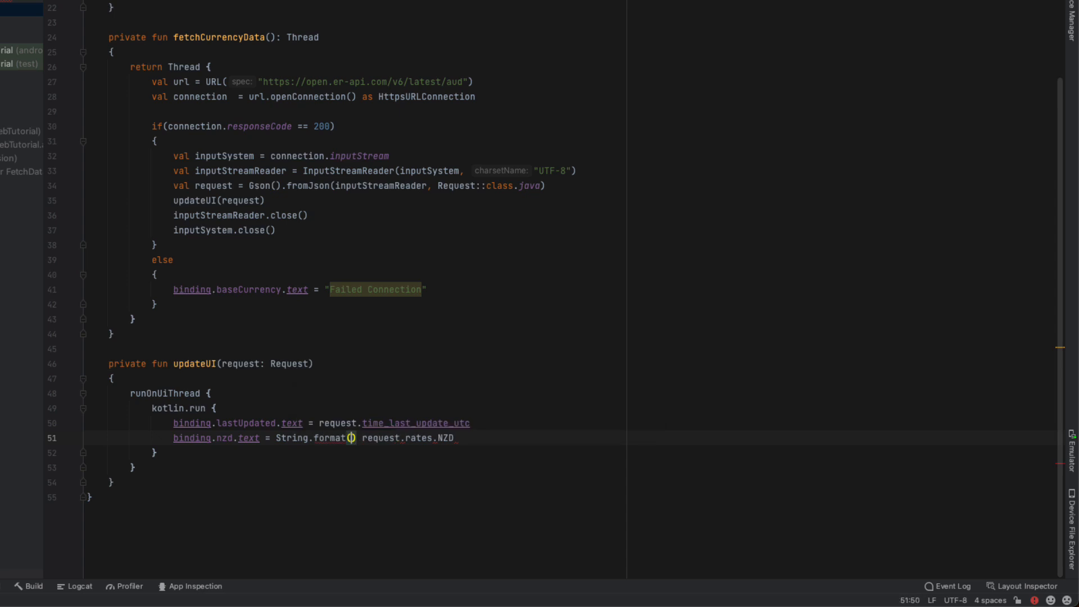
{"action": "type", "text": "\"NZD: \","}
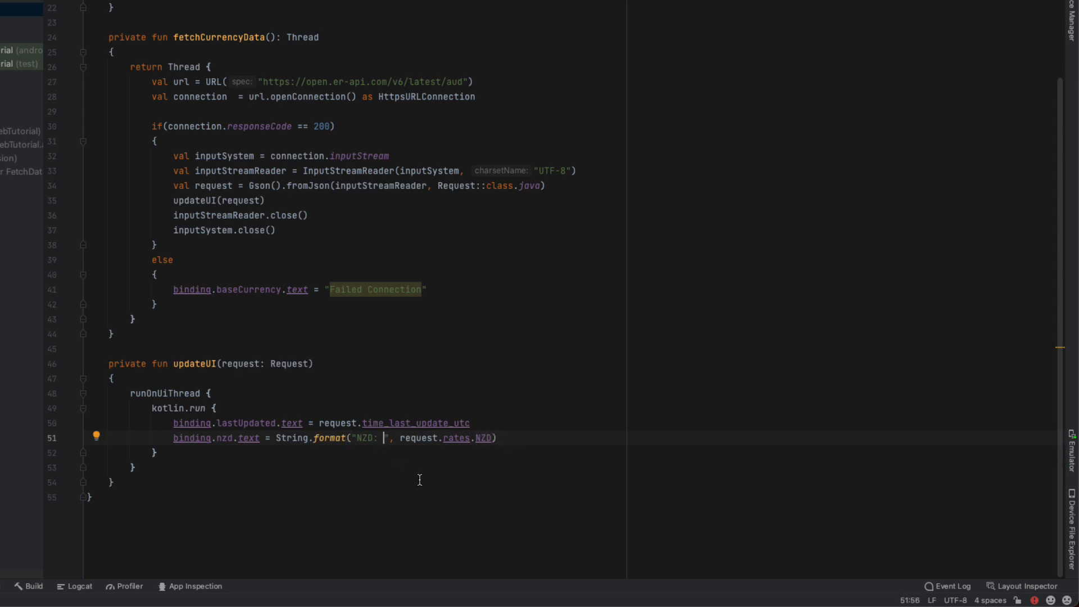
{"action": "type", "text": "%.2"}
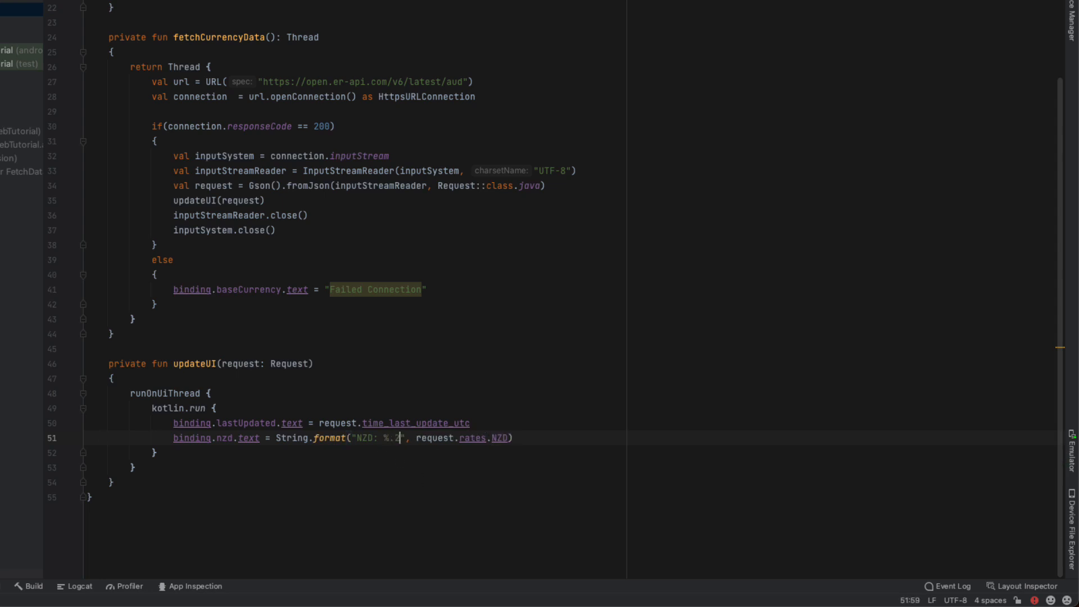
{"action": "type", "text": "f"}
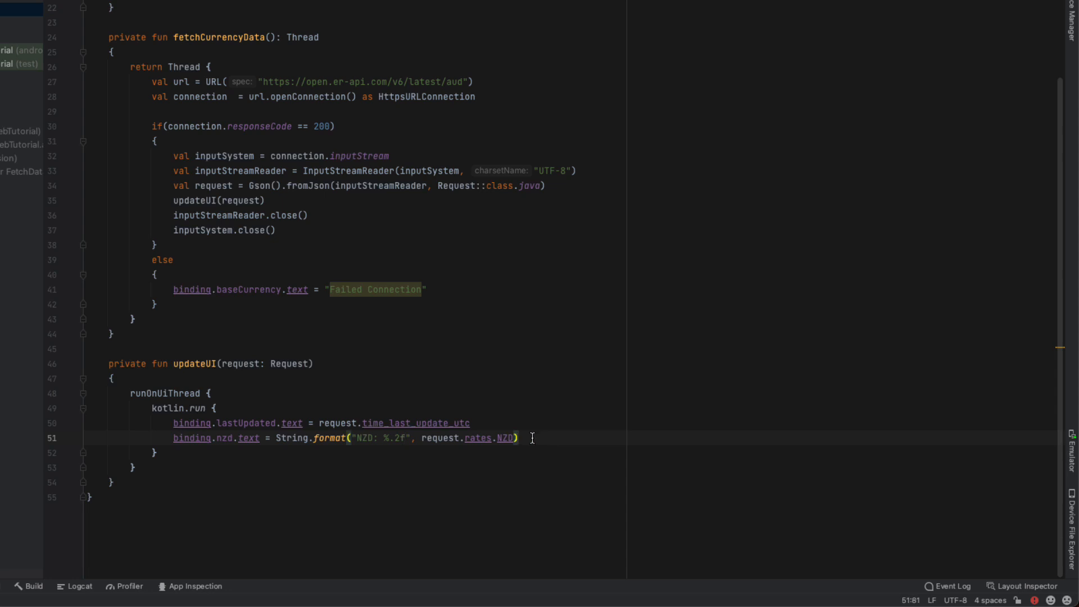